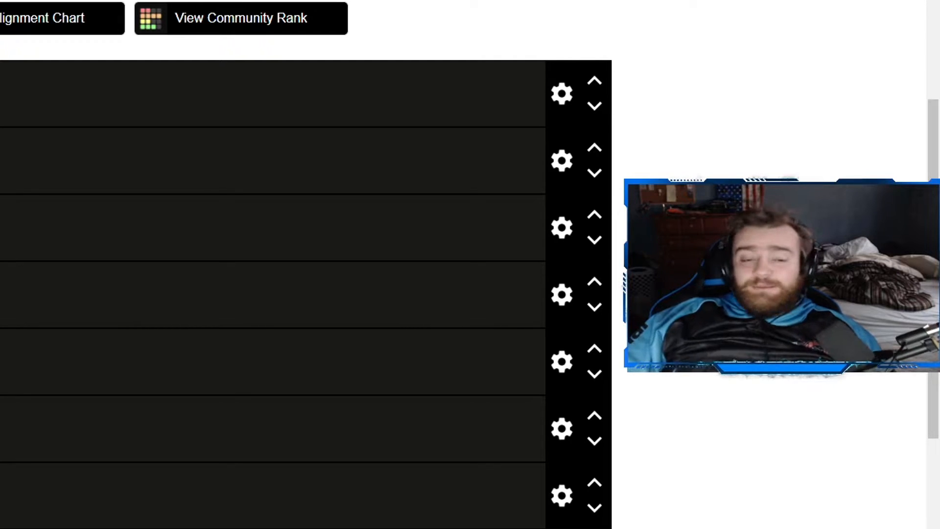
Scroll through the Zombies template and item pool to find the Five tile for the B row.
scroll("down", 3)
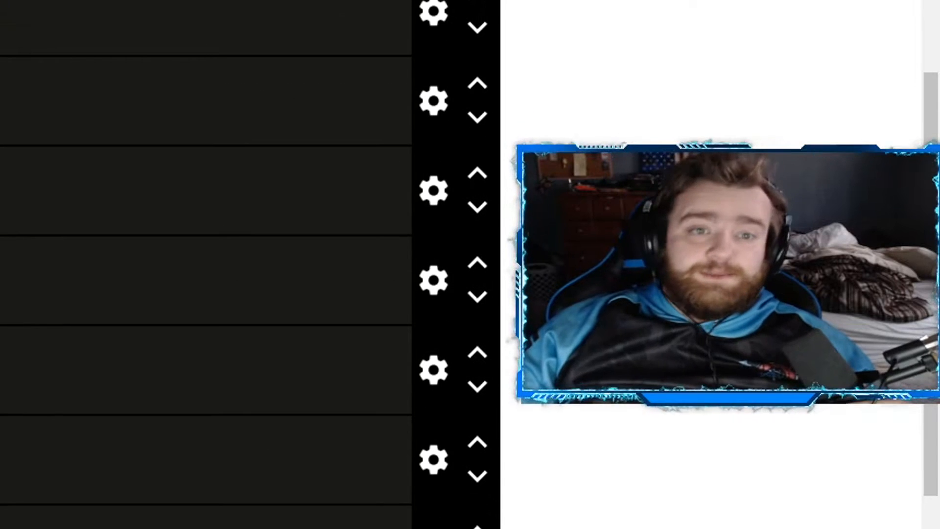
scroll("down", 3)
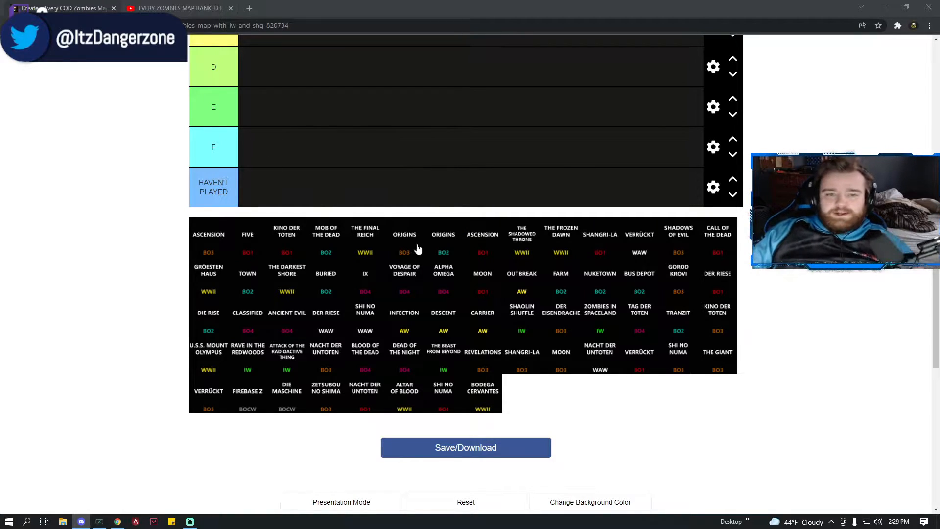
scroll("up", 3)
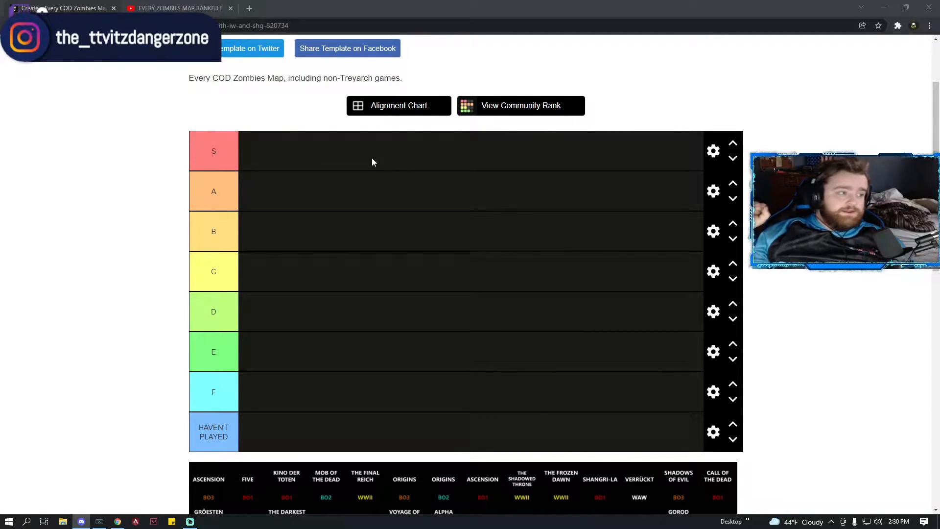
scroll("down", 3)
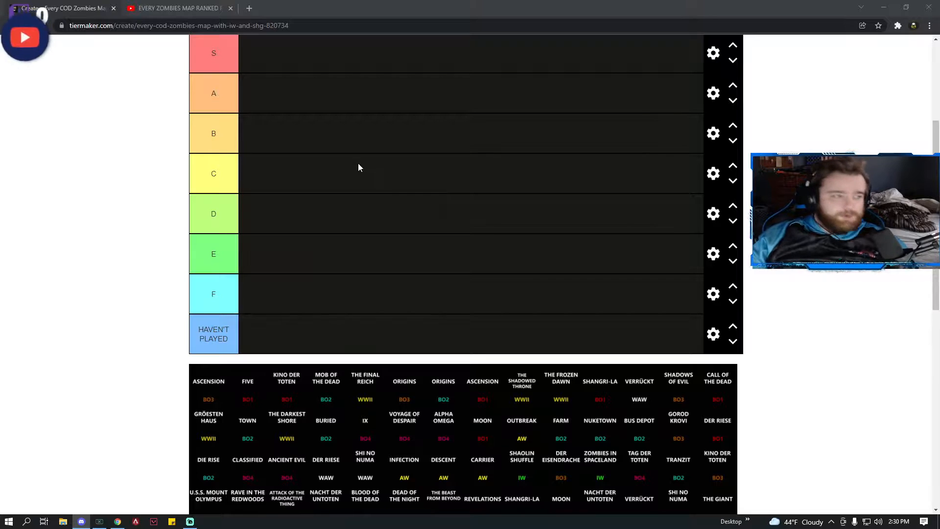
scroll("down", 3)
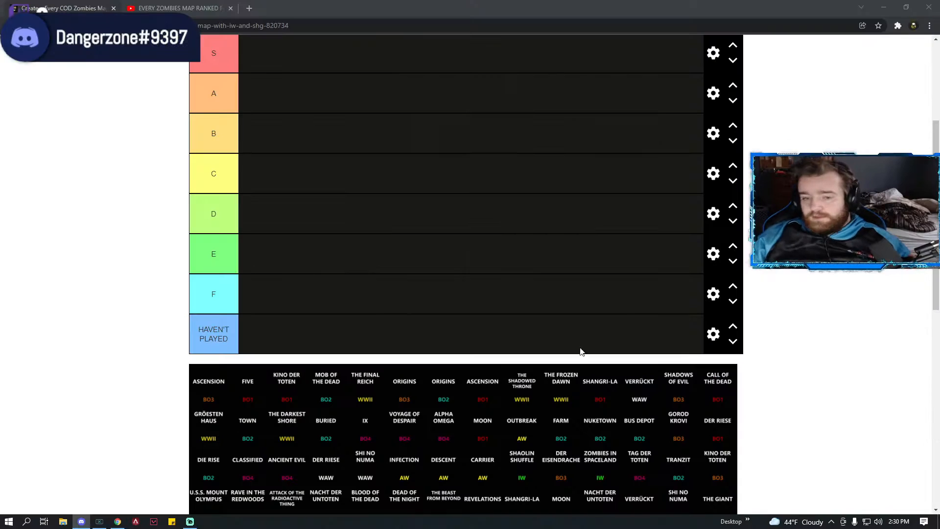
scroll("up", 3)
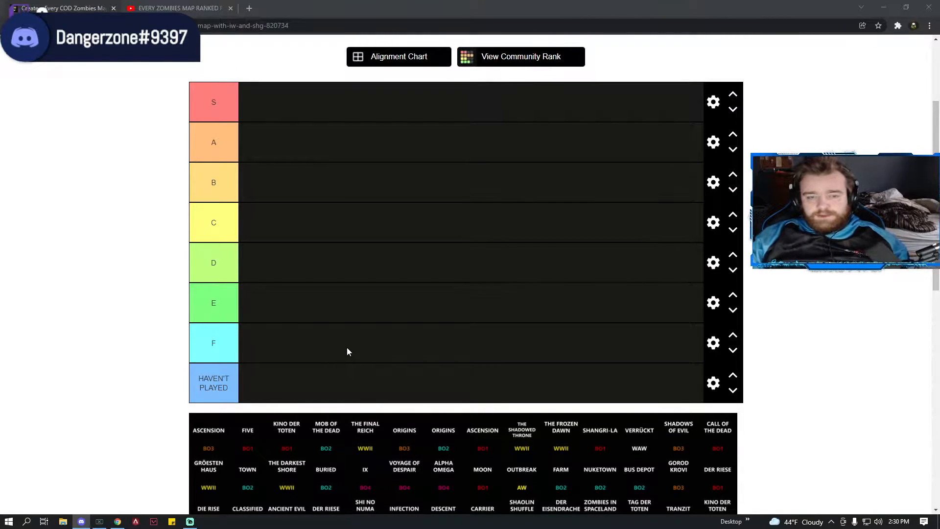
scroll("down", 3)
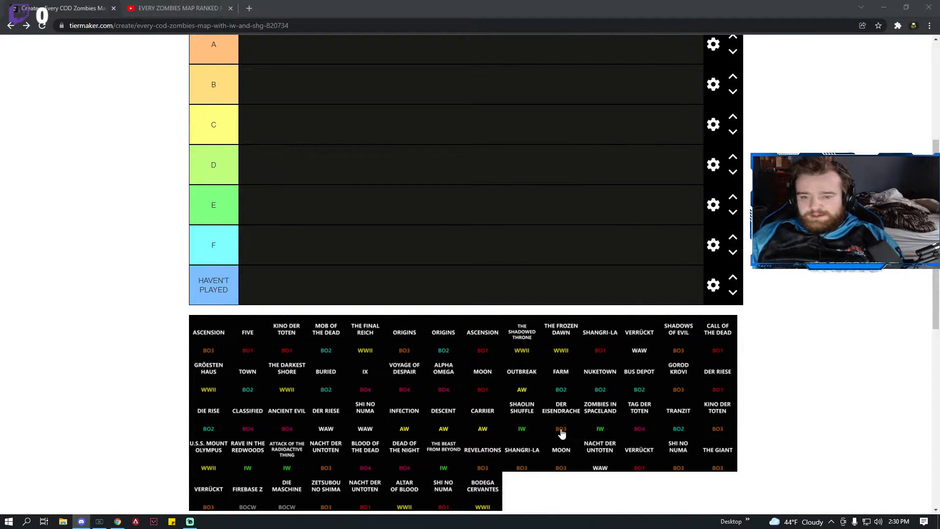
mouse_move(360, 372)
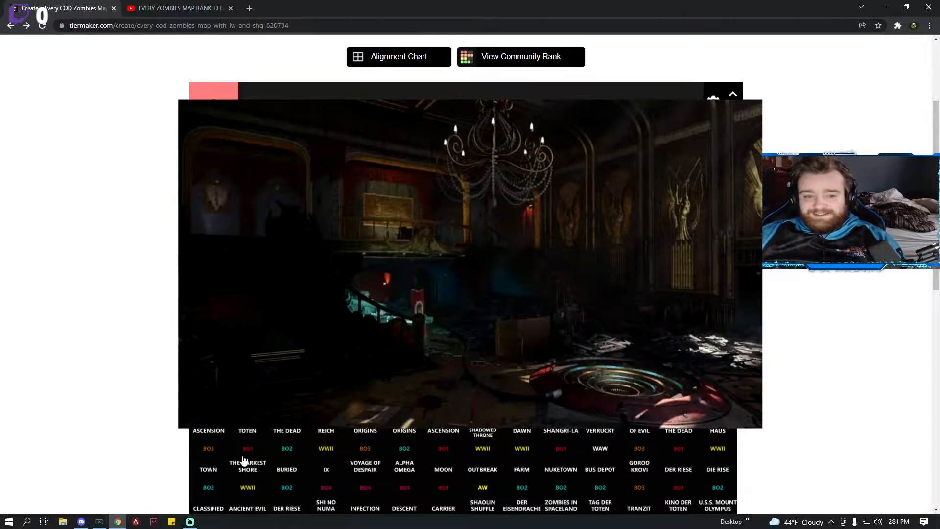
Rank Kino der Toten and Mob of the Dead in S, The Final Reich and Origins in A.
left_click(732, 94)
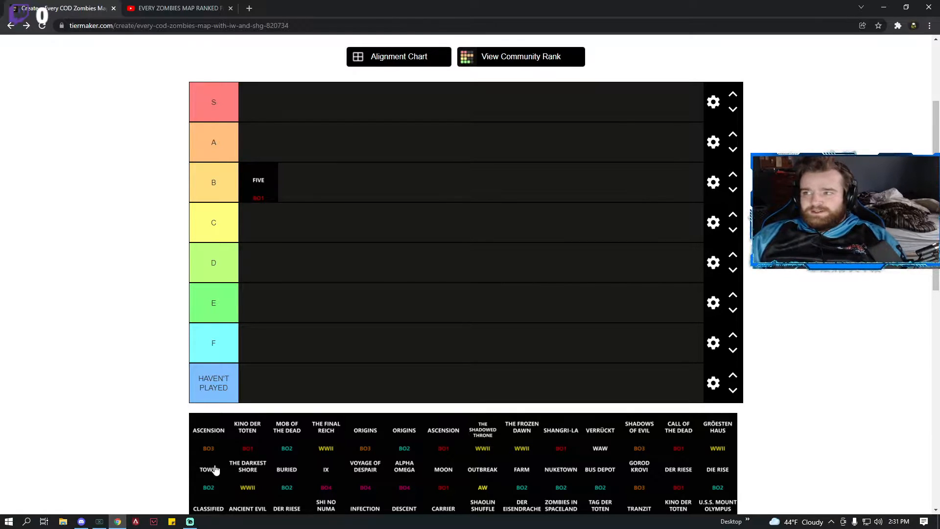
mouse_move(316, 443)
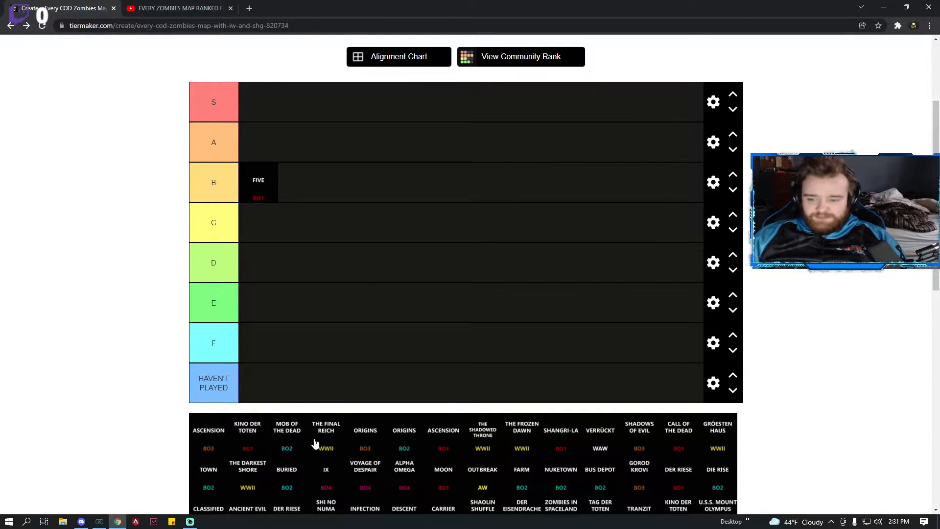
mouse_move(269, 437)
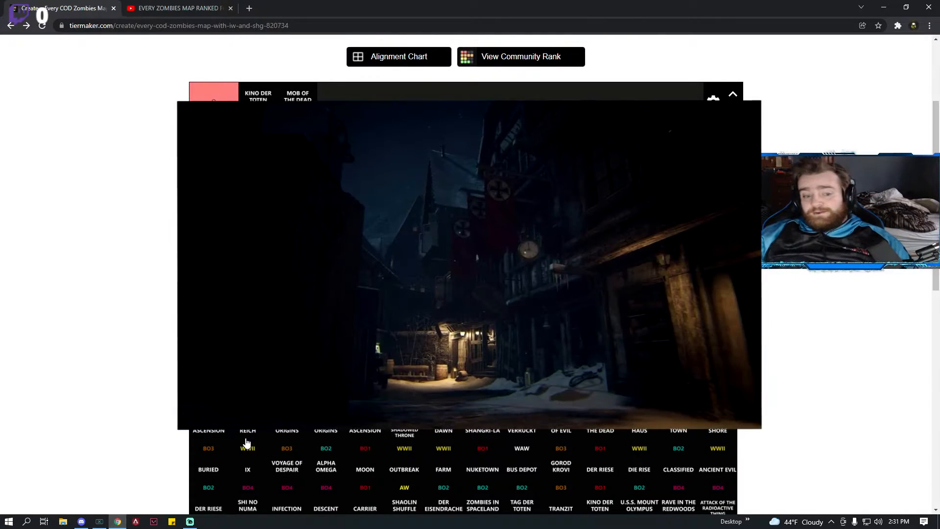
left_click(732, 94)
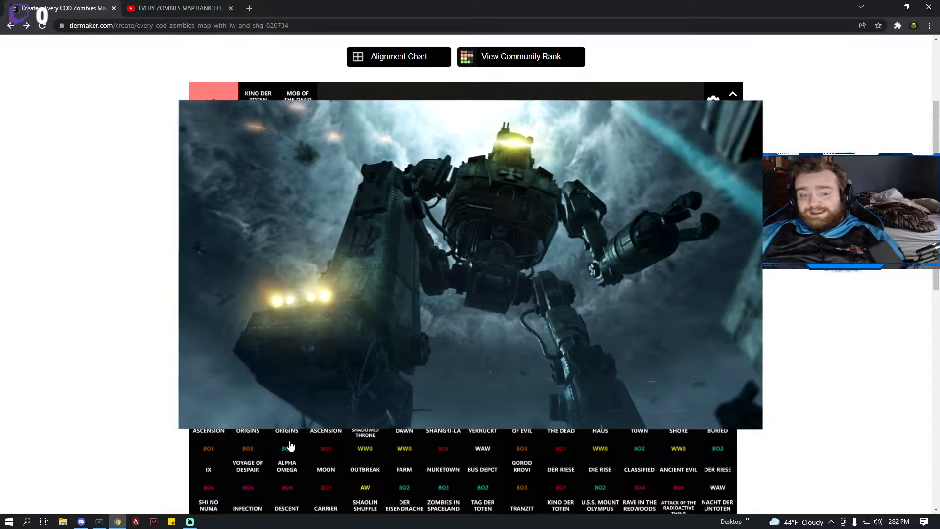
left_click(733, 93)
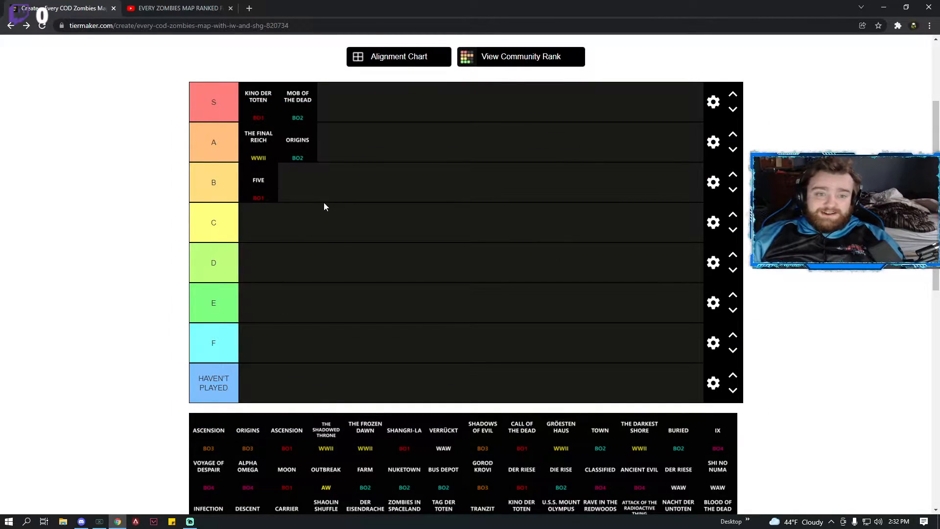
mouse_move(354, 416)
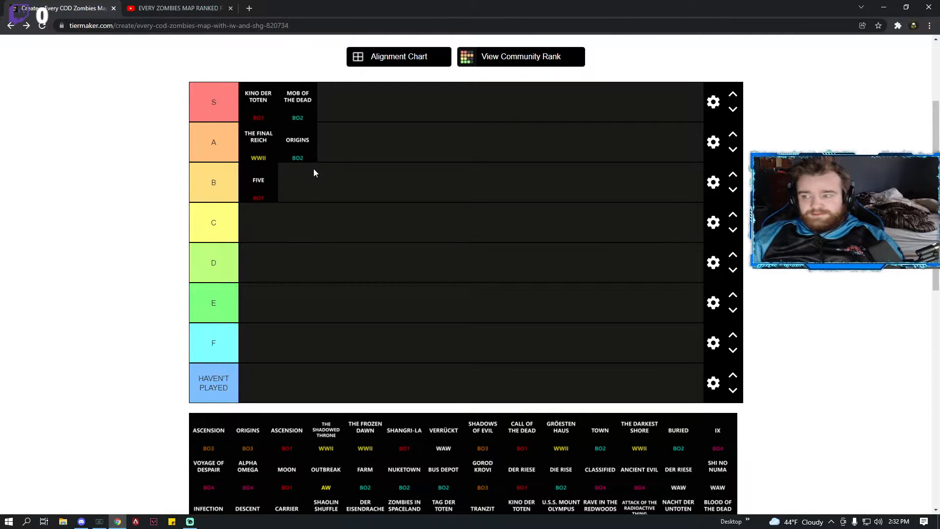
mouse_move(377, 95)
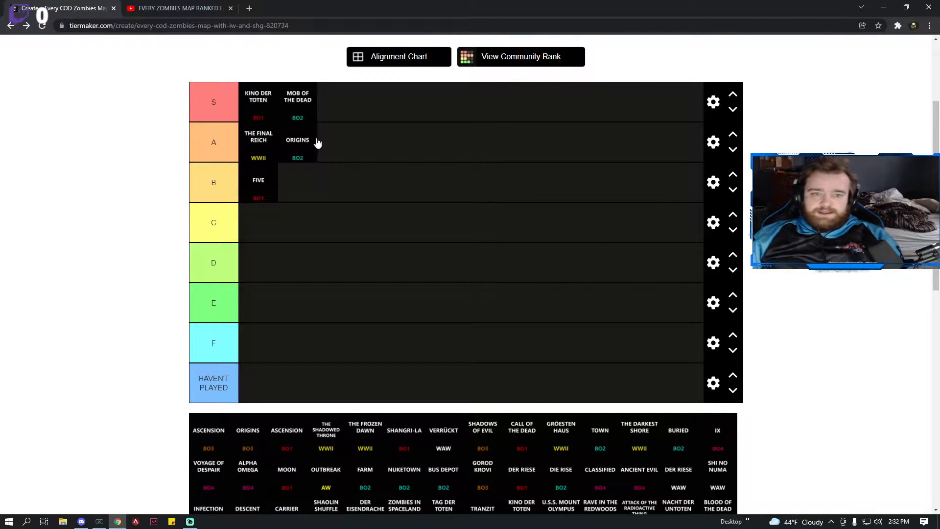
mouse_move(381, 466)
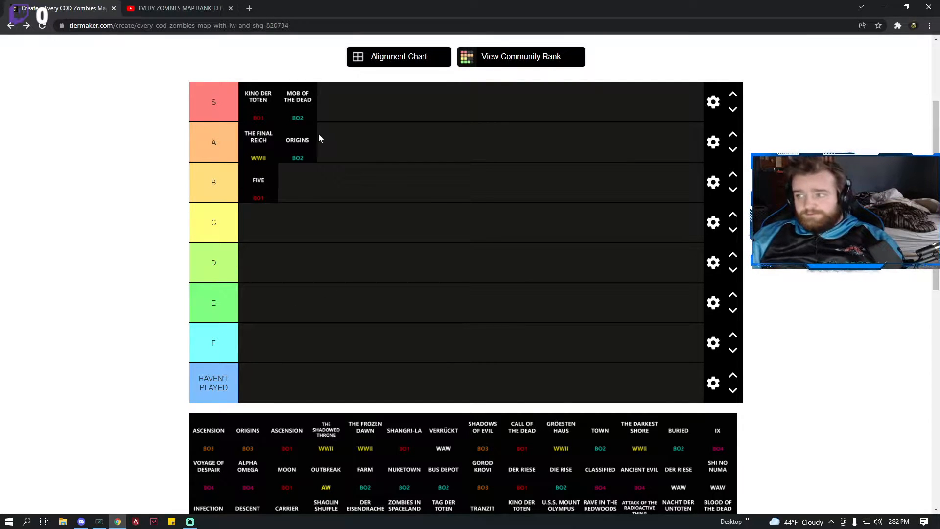
mouse_move(287, 156)
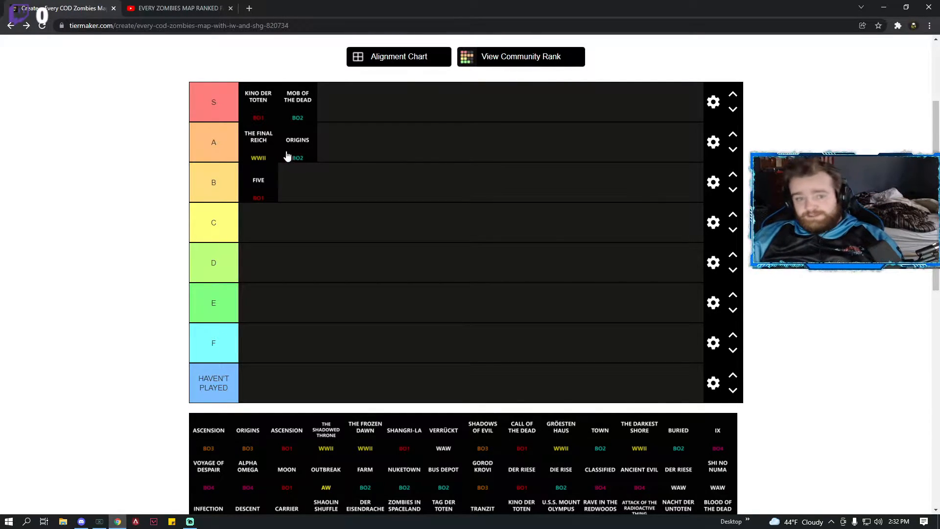
Move Origins up into the S tier and place Ascension in B beside Five.
left_click_drag(298, 142, 357, 105)
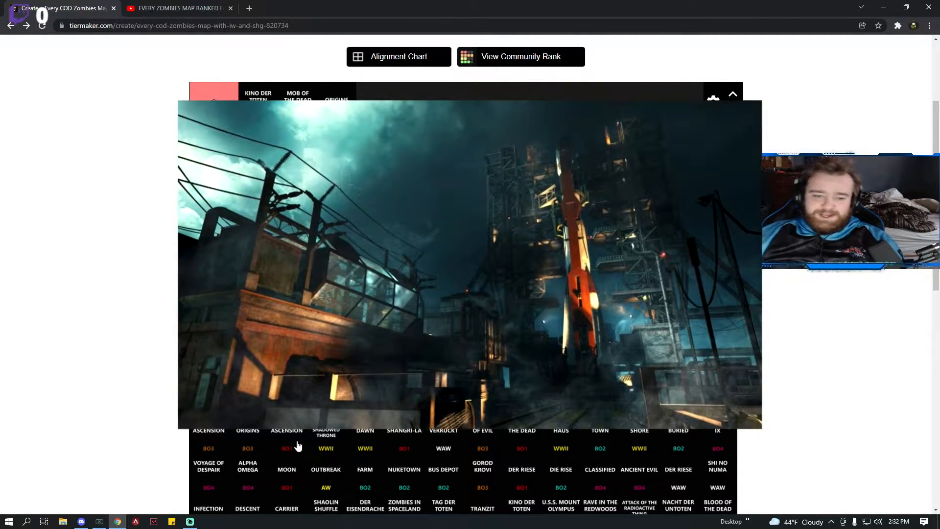
left_click(732, 94)
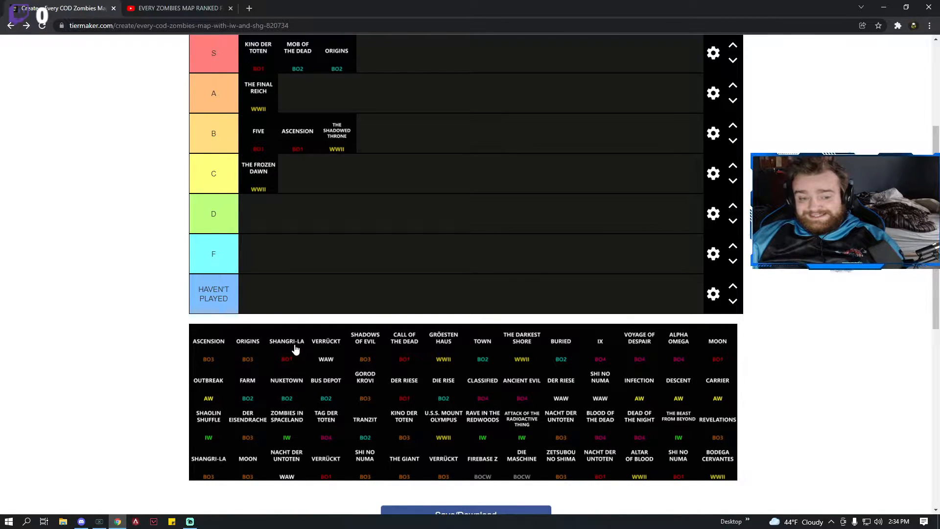
mouse_move(294, 352)
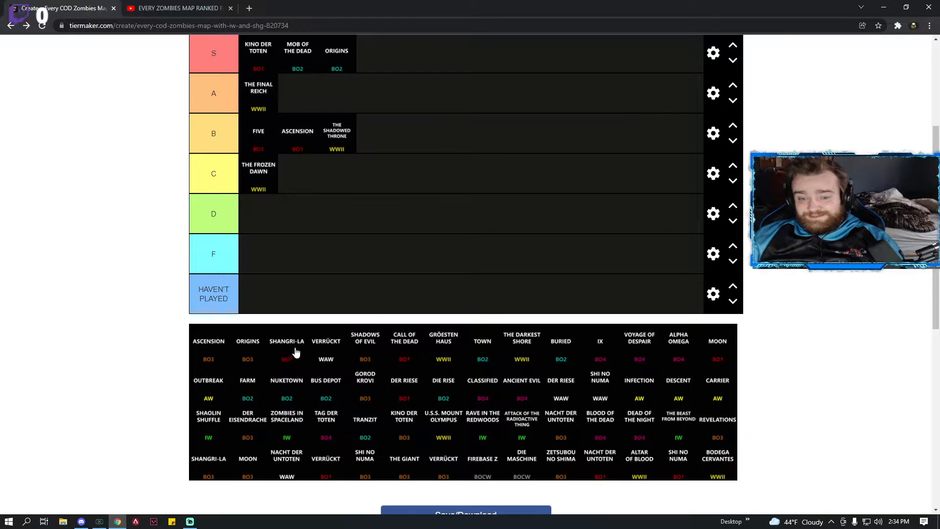
mouse_move(340, 352)
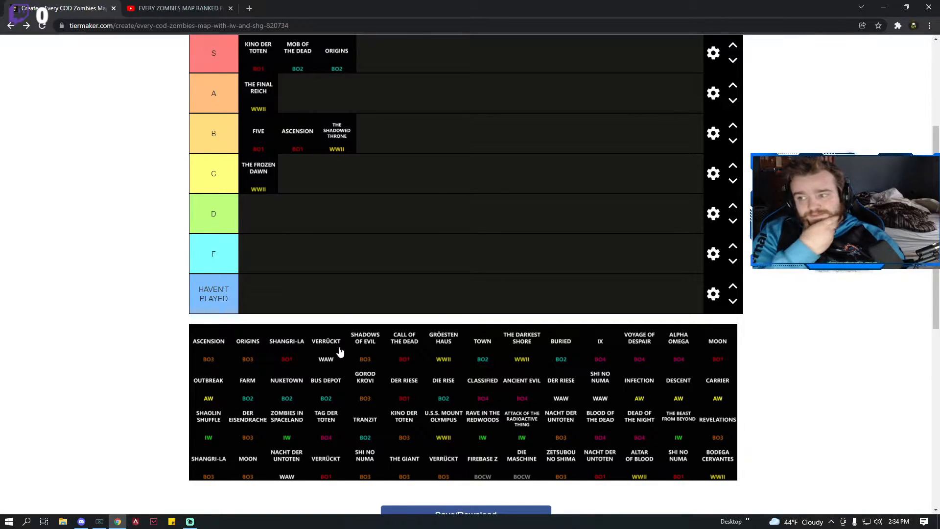
mouse_move(306, 325)
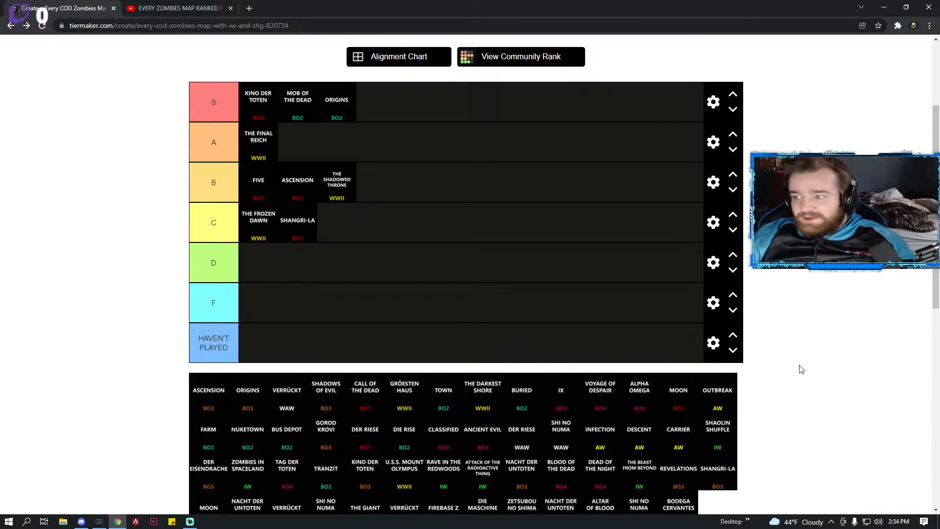
mouse_move(302, 400)
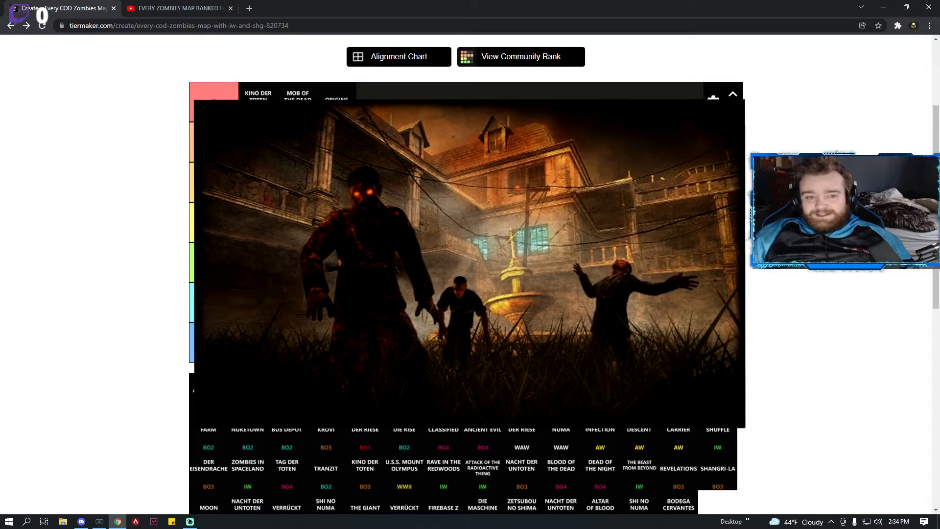
Rank Verrückt C, Call of the Dead A, Shadows of Evil D, Gröesten Haus F, Town and Darkest Shore B, Buried S.
left_click(732, 94)
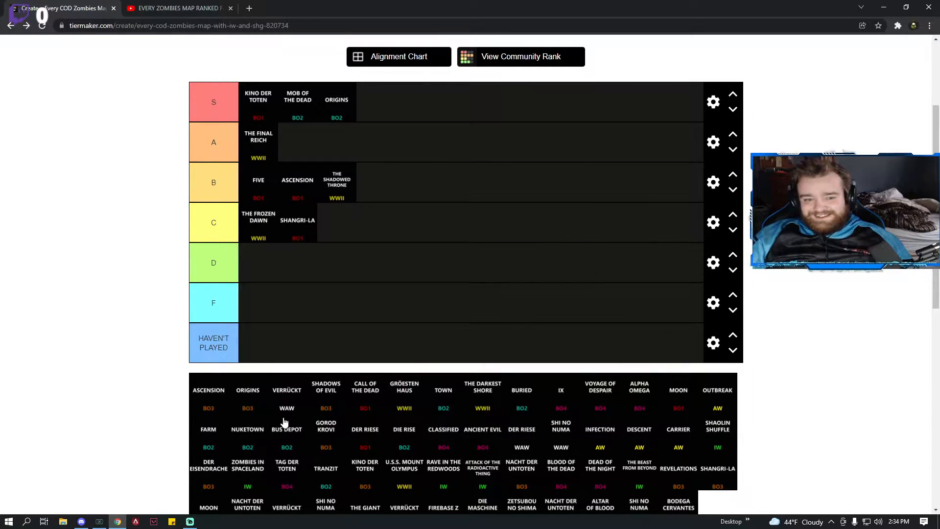
mouse_move(287, 407)
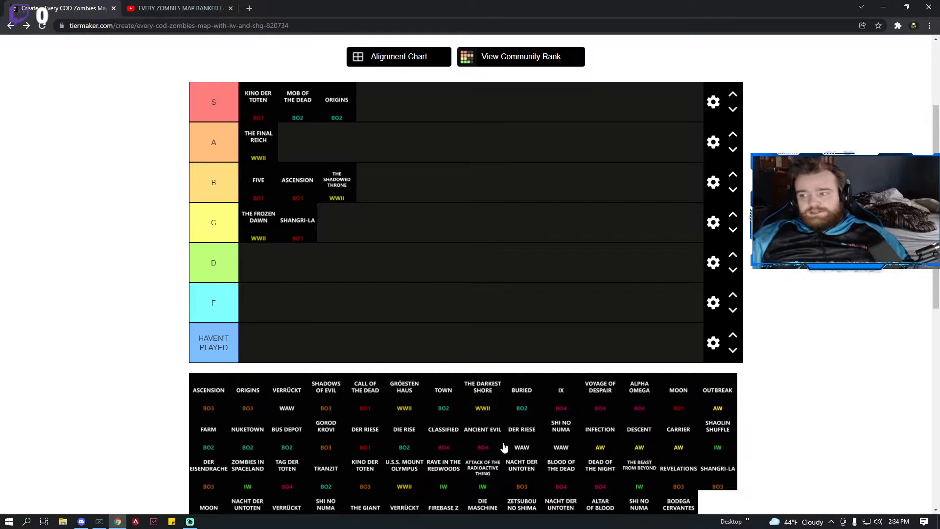
mouse_move(532, 454)
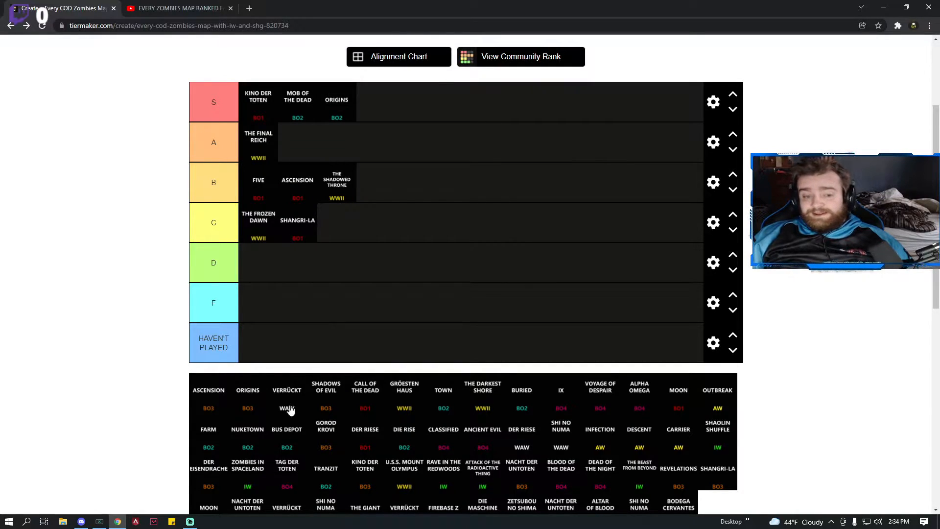
mouse_move(290, 406)
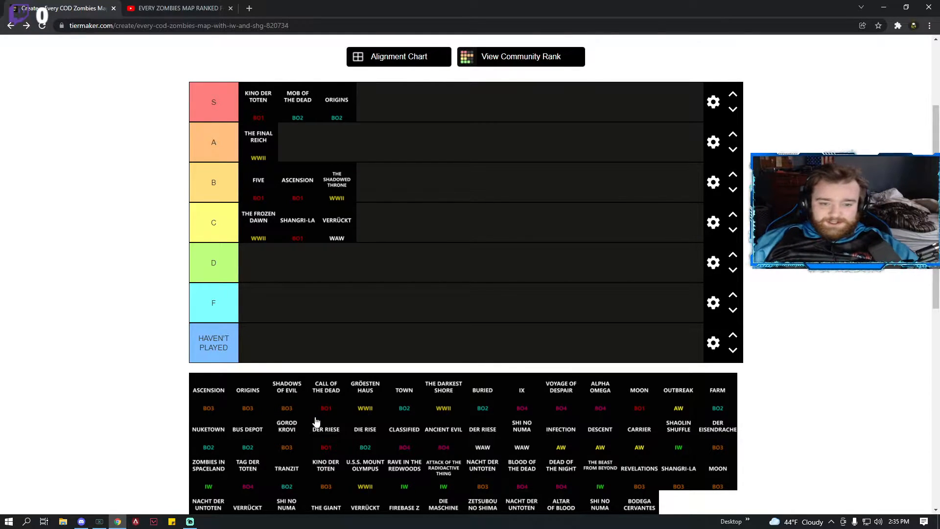
left_click(287, 390)
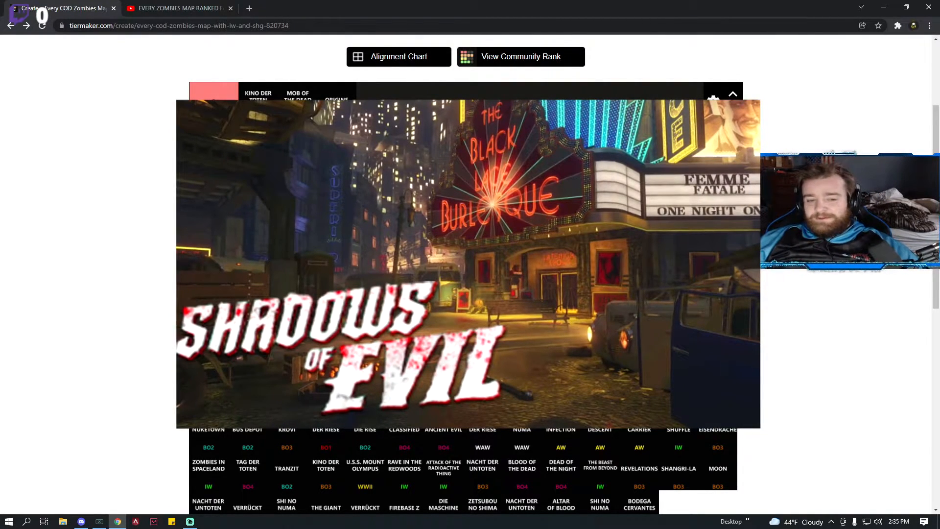
left_click(733, 94)
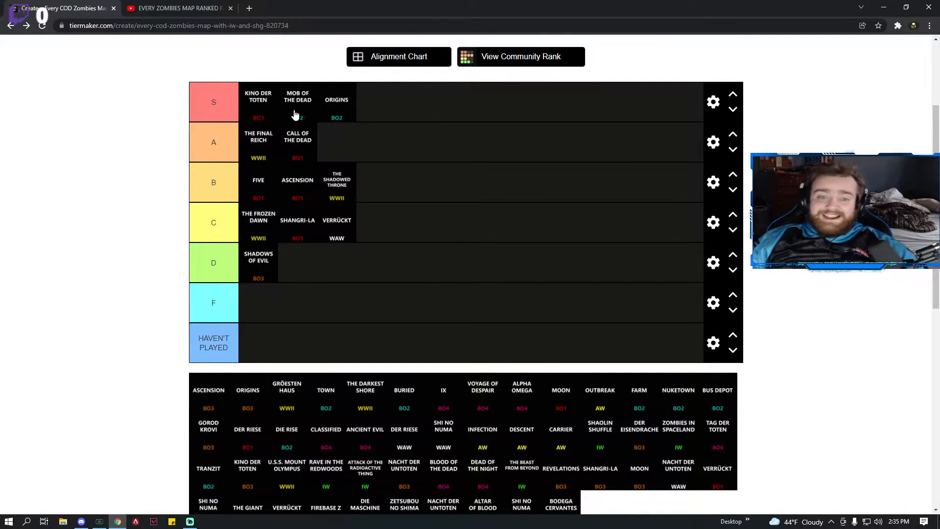
left_click_drag(257, 99, 298, 99)
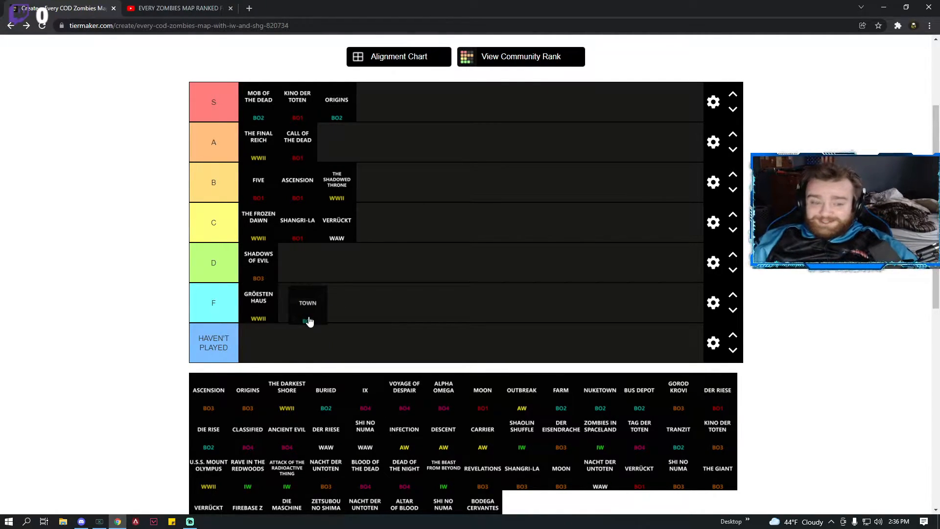
left_click(307, 317)
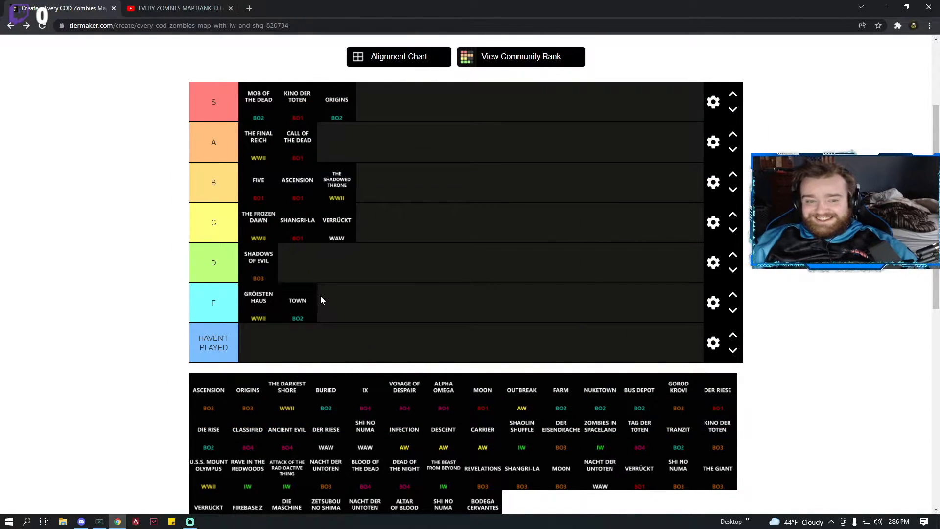
mouse_move(339, 322)
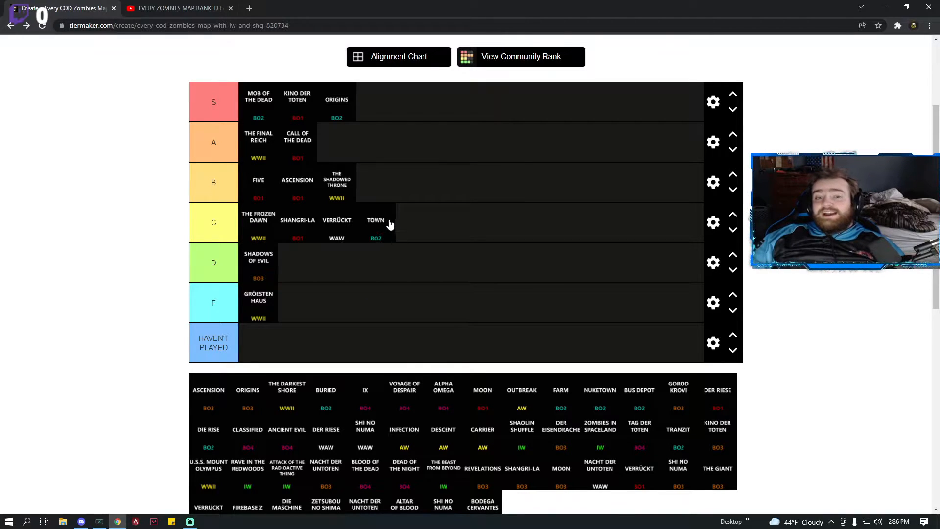
mouse_move(468, 234)
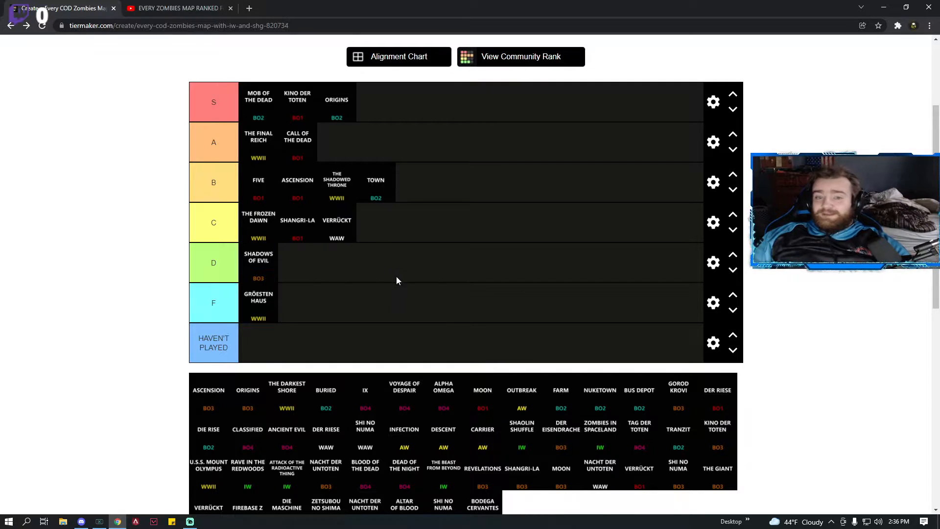
mouse_move(283, 406)
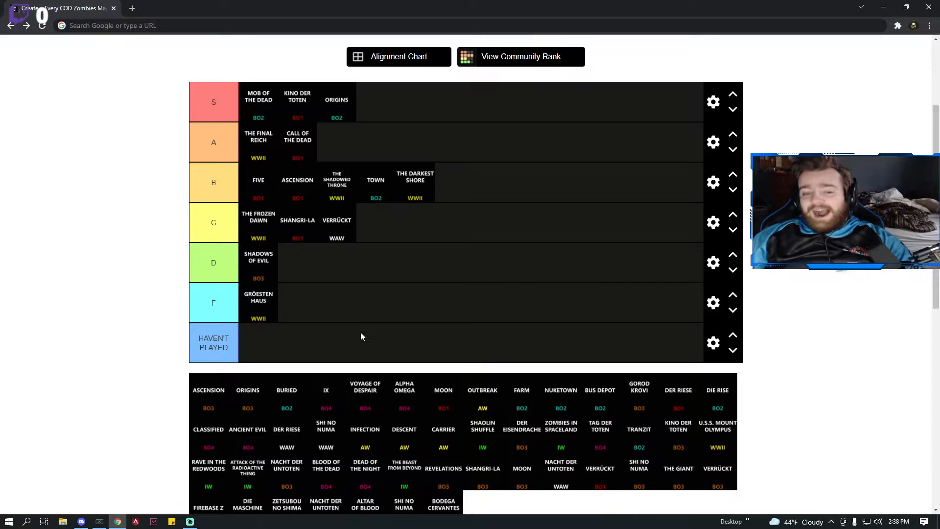
mouse_move(347, 234)
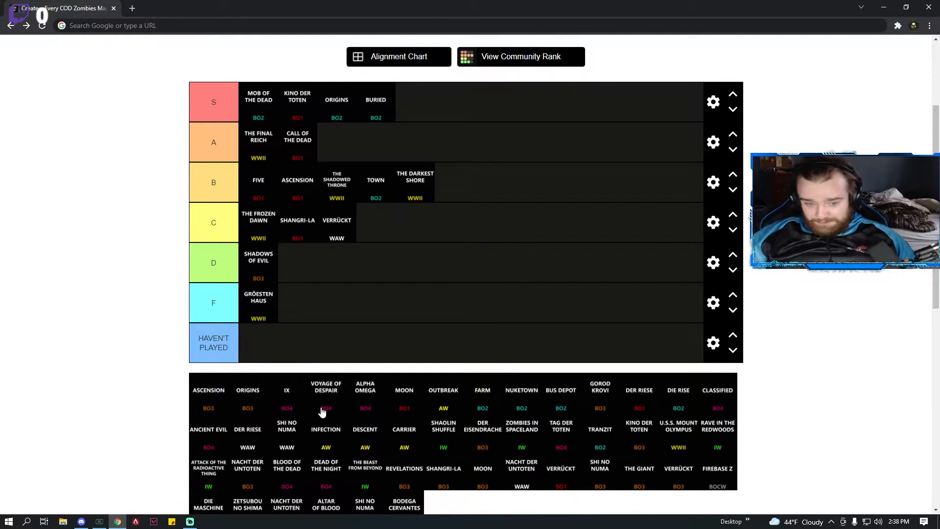
mouse_move(285, 402)
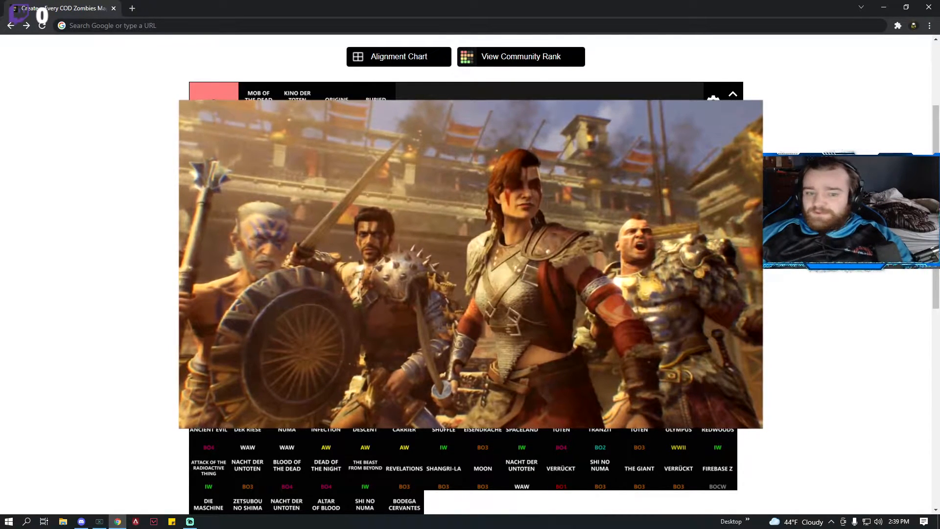
Place Moon in A, Alpha Omega in C, IX and Outbreak in D, Voyage of Despair in F.
left_click(732, 94)
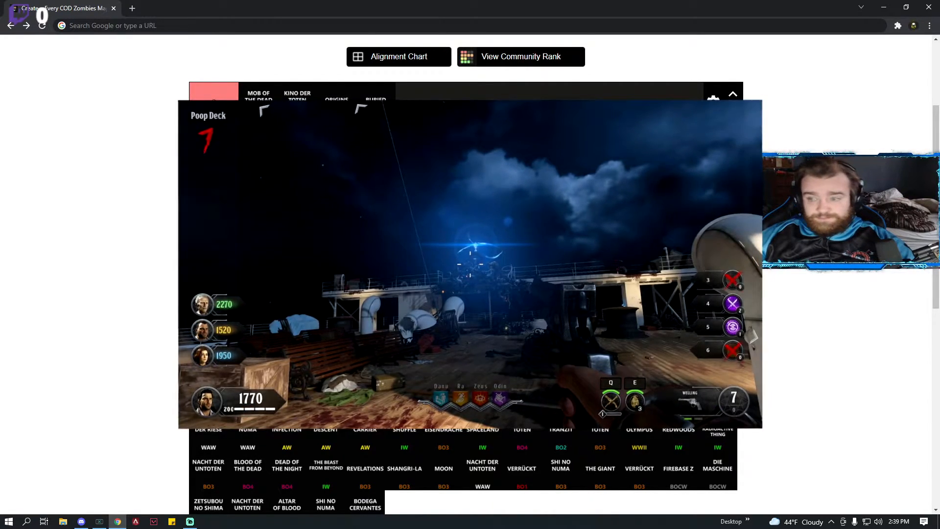
left_click(732, 94)
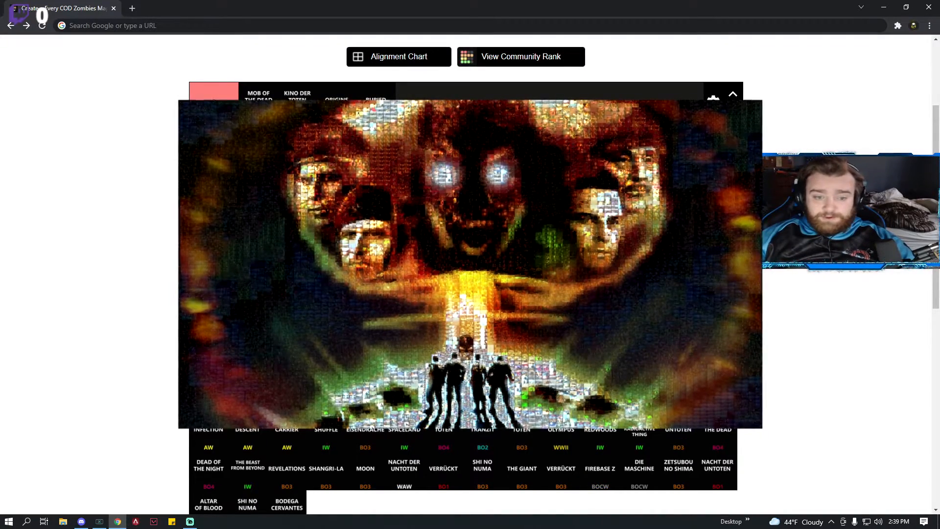
left_click(732, 94)
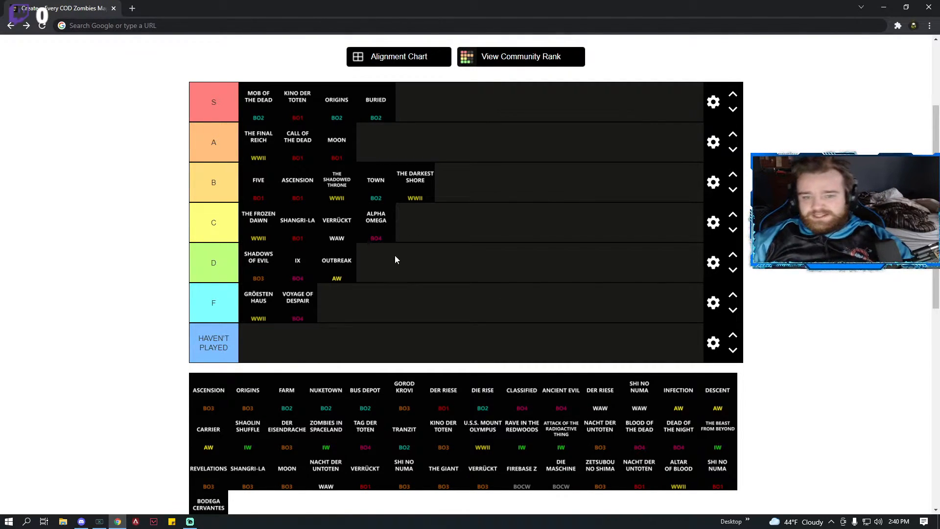
mouse_move(321, 282)
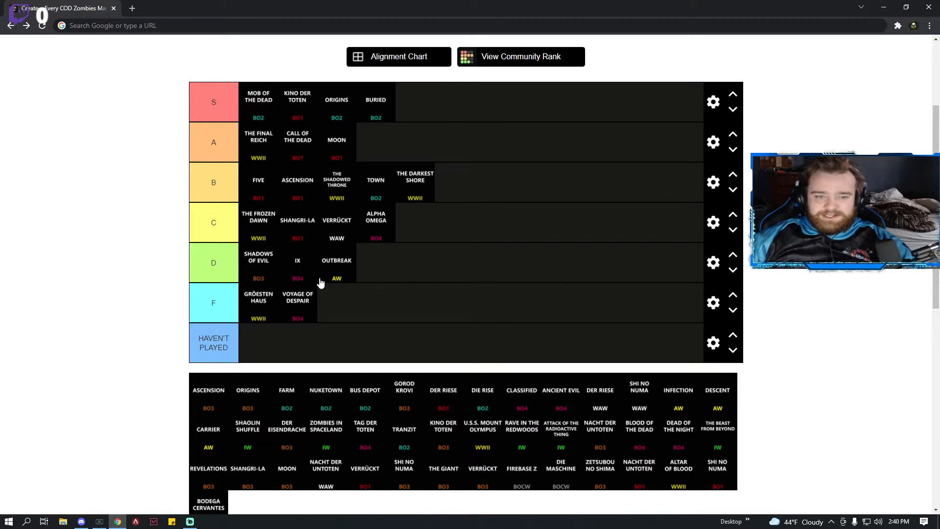
mouse_move(294, 418)
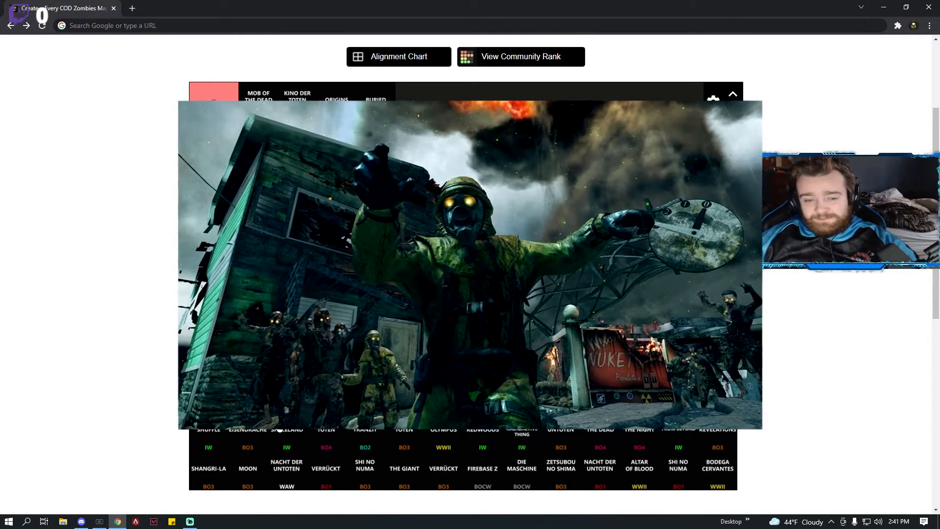
Sort Nuketown into C, Farm into D and Bus Depot into F.
left_click(731, 95)
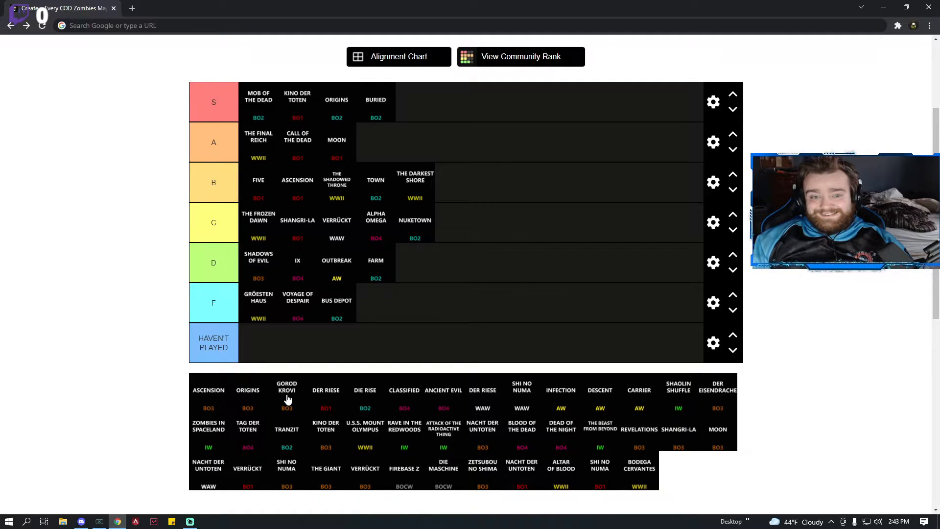
Zoom the page in while ranking Die Rise in A and Classified in F.
key("ctrl+plus")
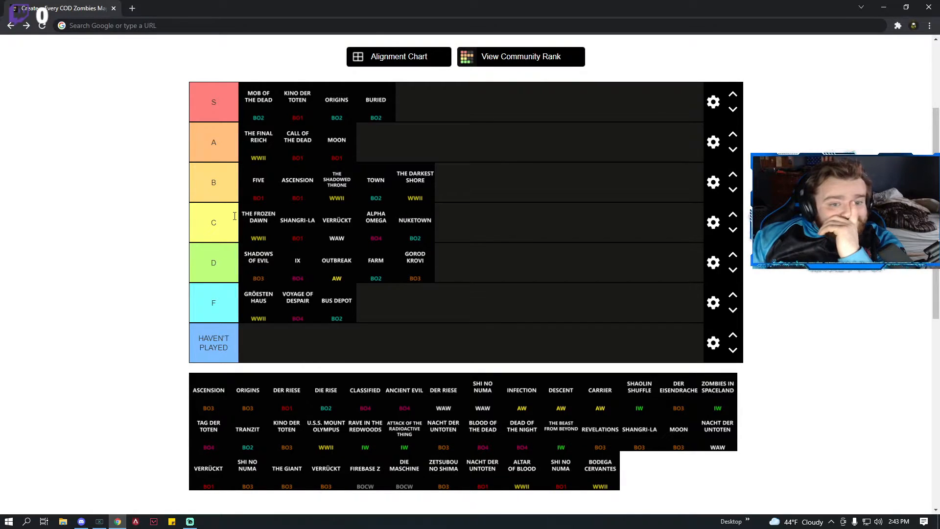
mouse_move(426, 296)
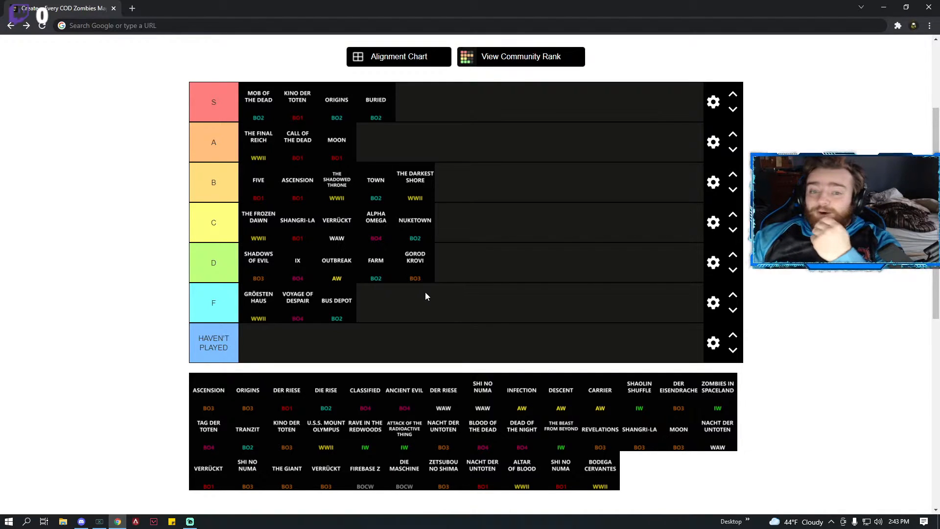
mouse_move(336, 407)
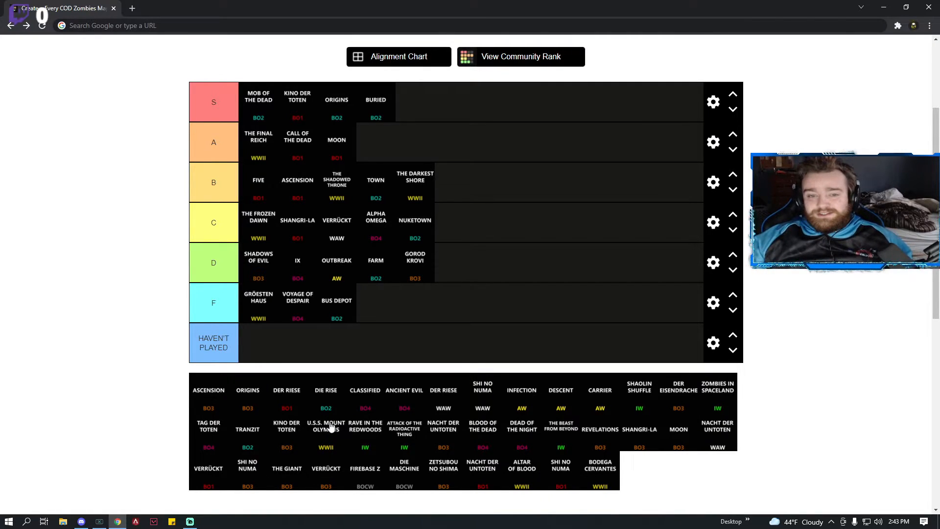
mouse_move(327, 401)
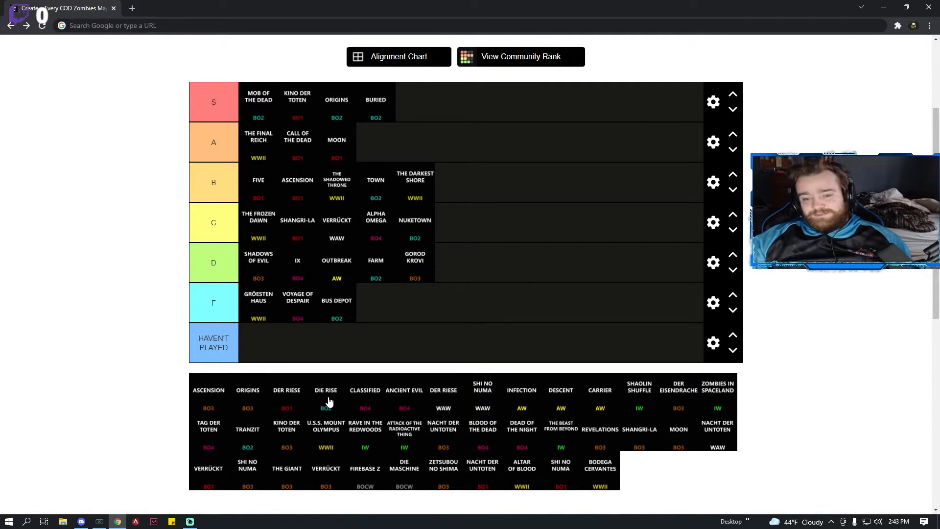
mouse_move(334, 398)
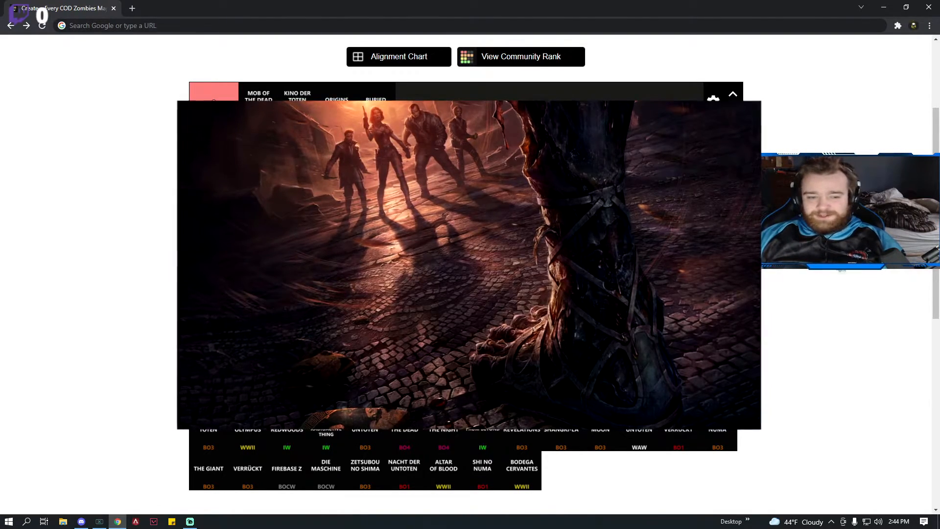
Put Ancient Evil in F, Der Riese (WAW) in A and Shi No Numa (WAW) in C.
left_click(732, 94)
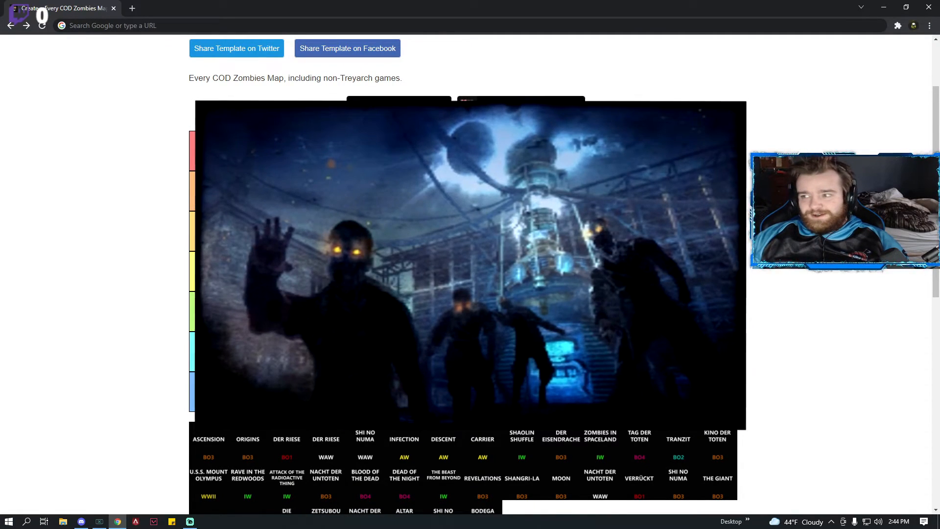
left_click(399, 106)
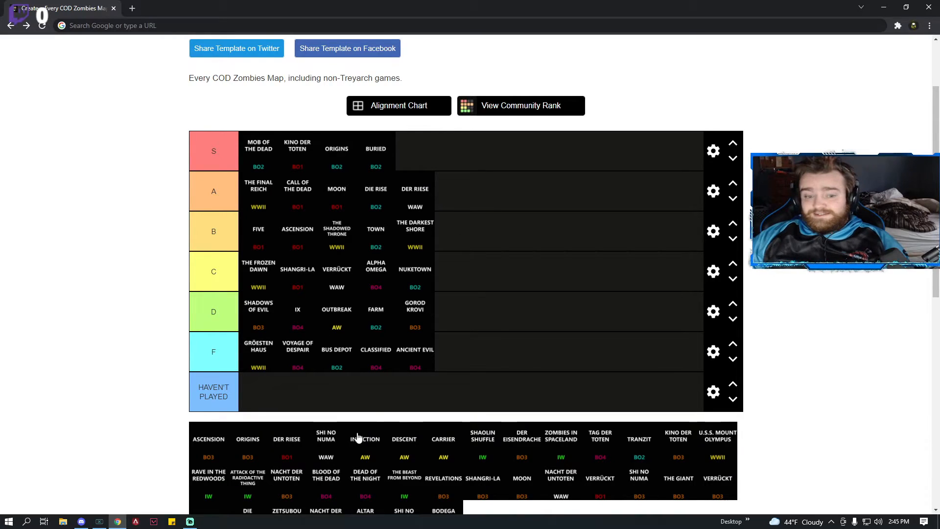
mouse_move(351, 433)
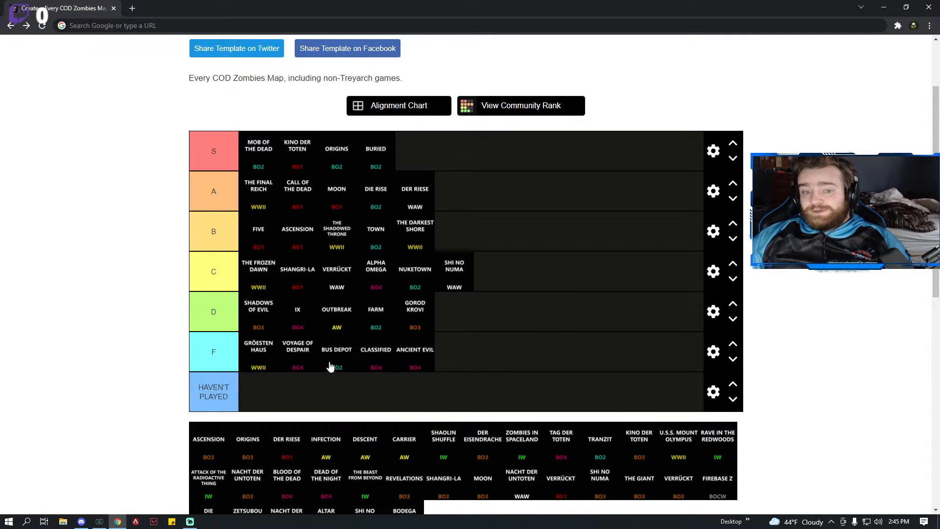
mouse_move(383, 278)
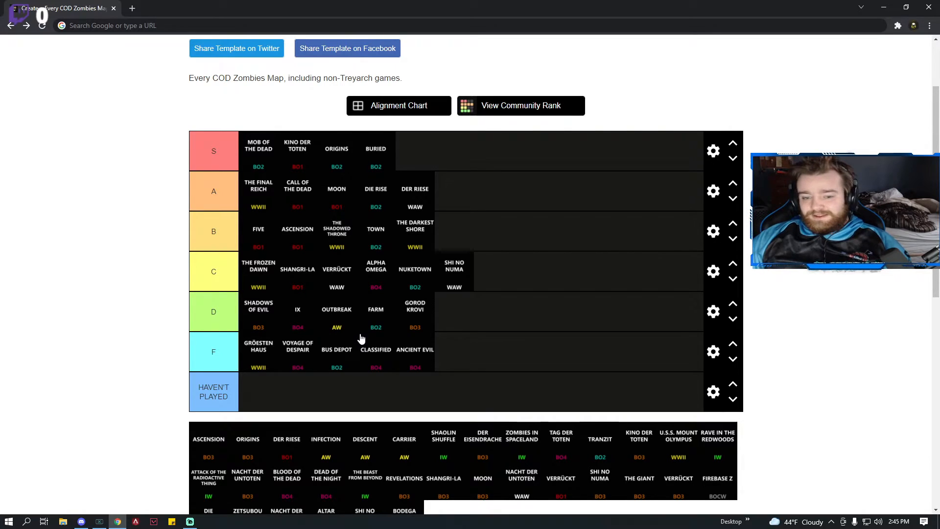
scroll("down", 3)
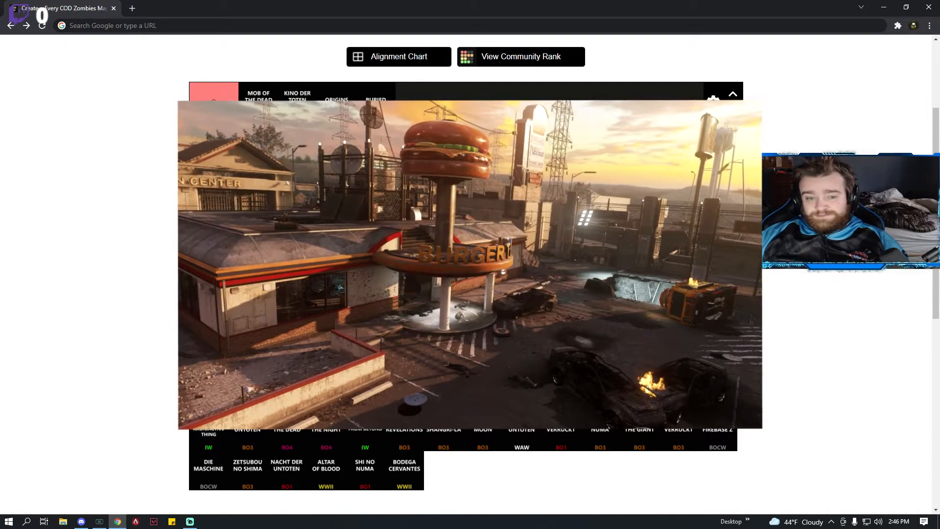
Sort Descent, Infection and Carrier into F, Der Eisendrache into C, Zombies in Spaceland into B.
left_click(732, 93)
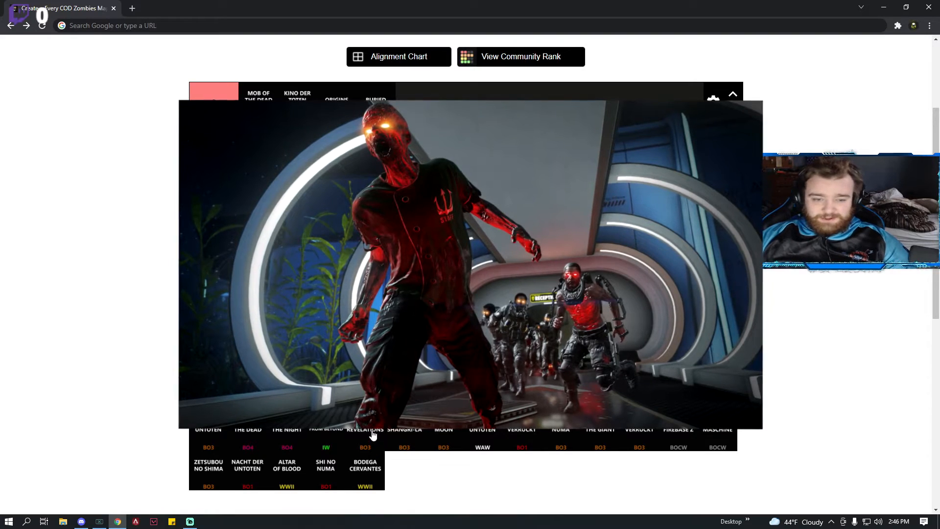
left_click(732, 94)
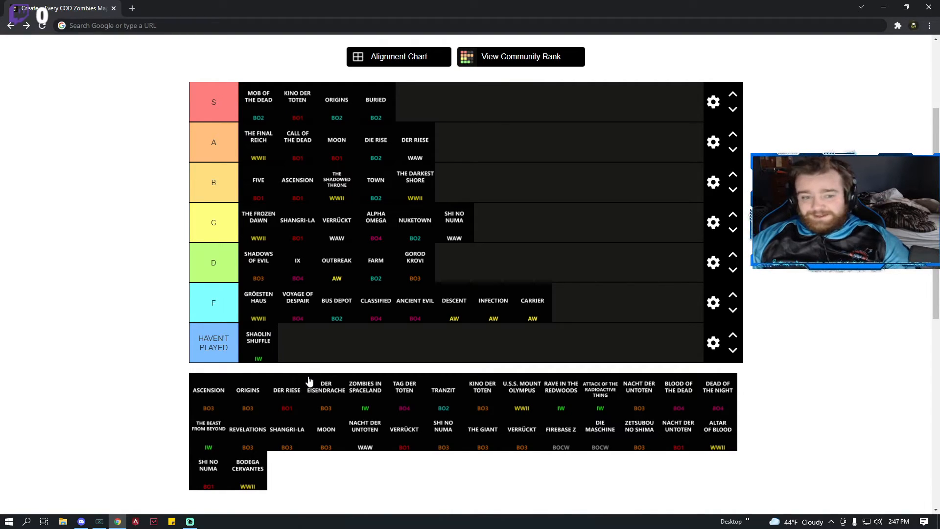
mouse_move(345, 410)
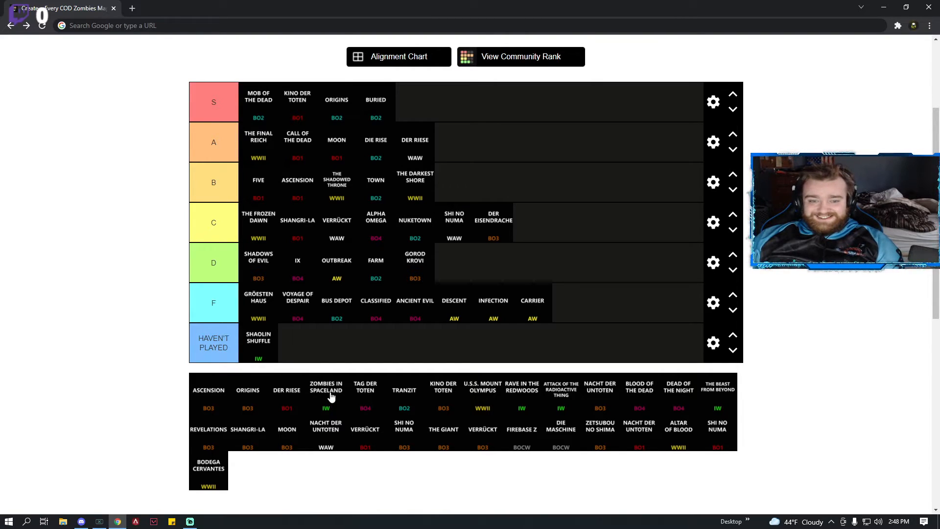
scroll("down", 3)
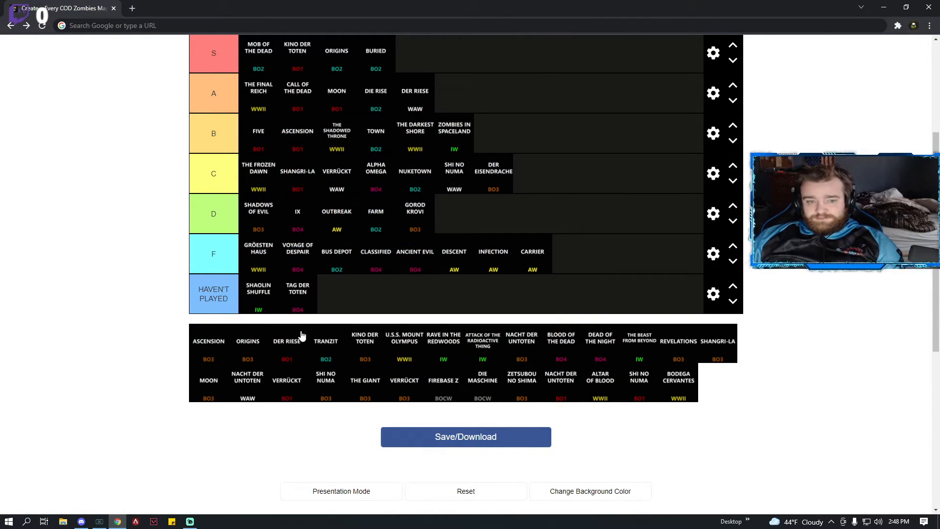
scroll("up", 3)
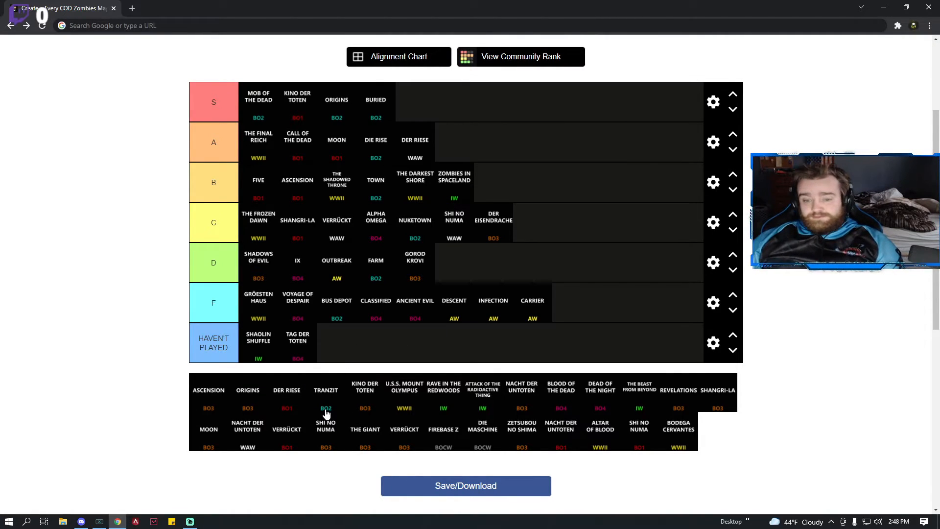
left_click(325, 408)
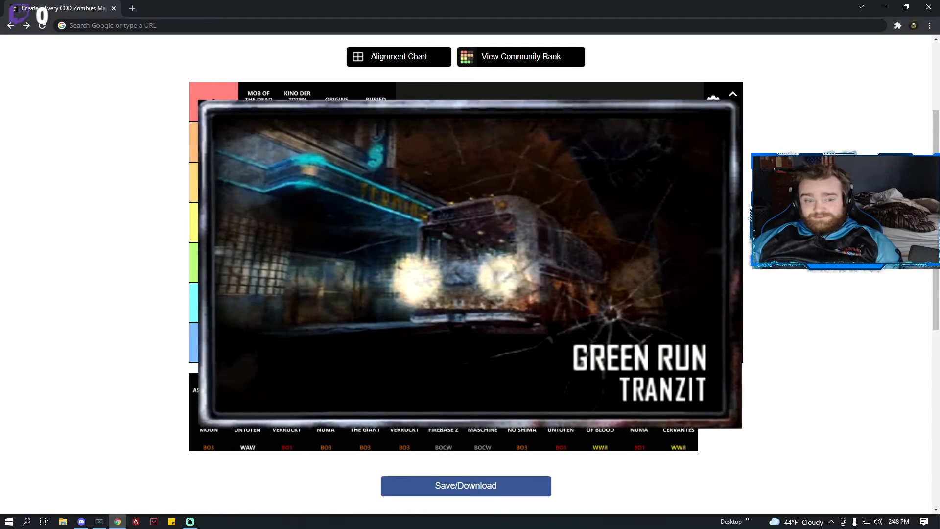
left_click(732, 94)
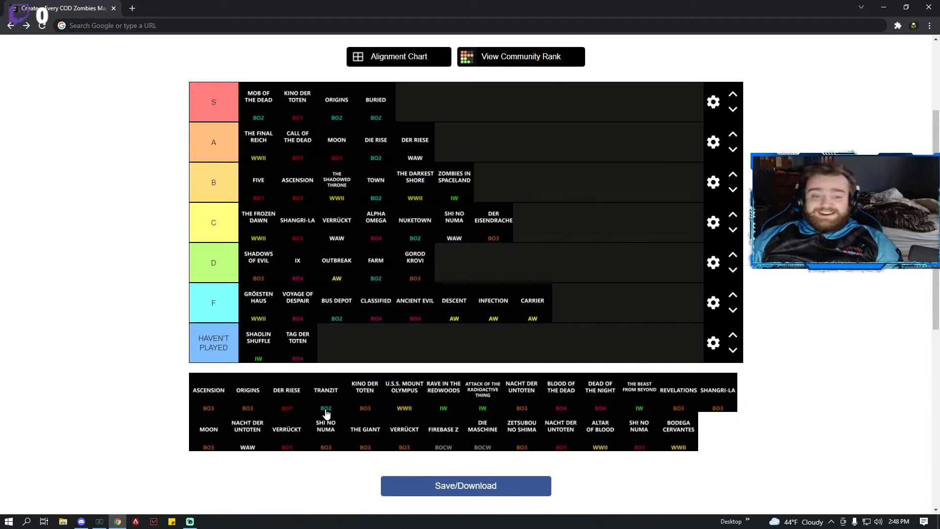
Place U.S.S. Mount Olympus in F, TranZit and Rave in the Redwoods in C, Blood of the Dead in D.
key("ctrl+plus")
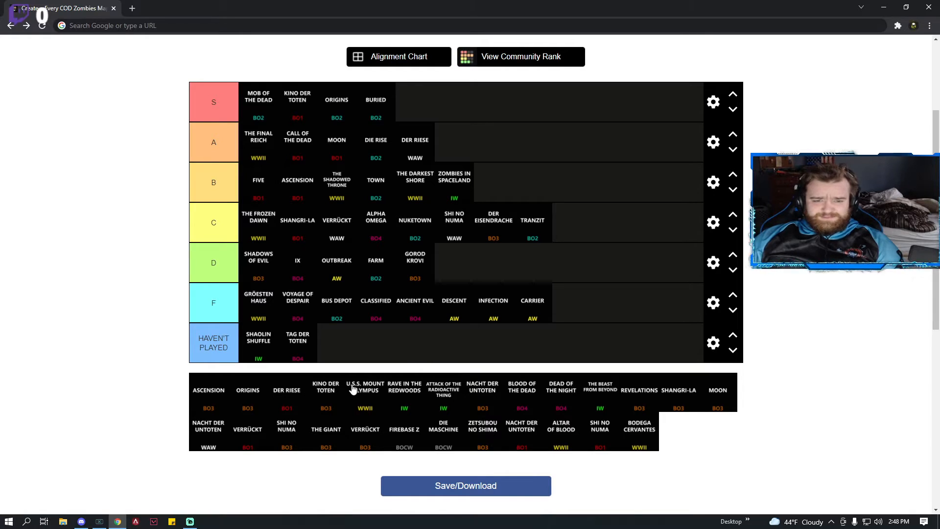
key("ctrl+plus")
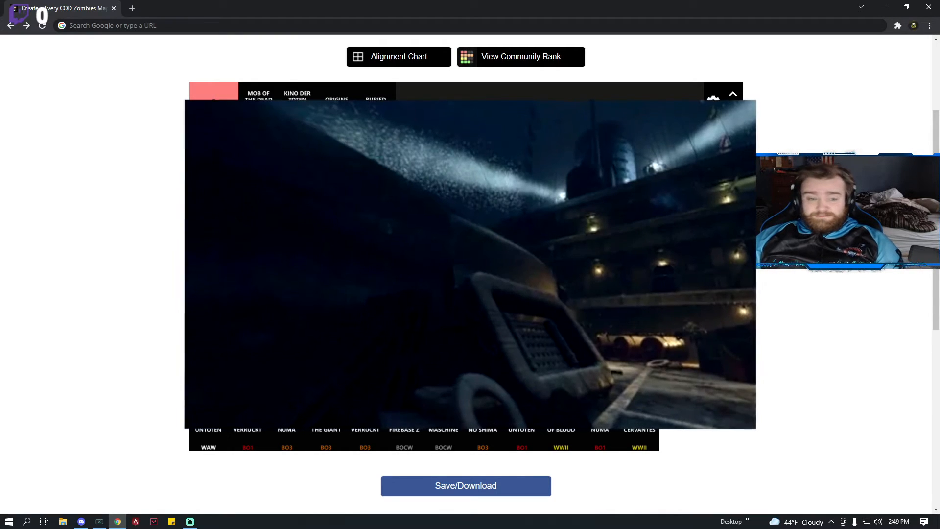
left_click(733, 94)
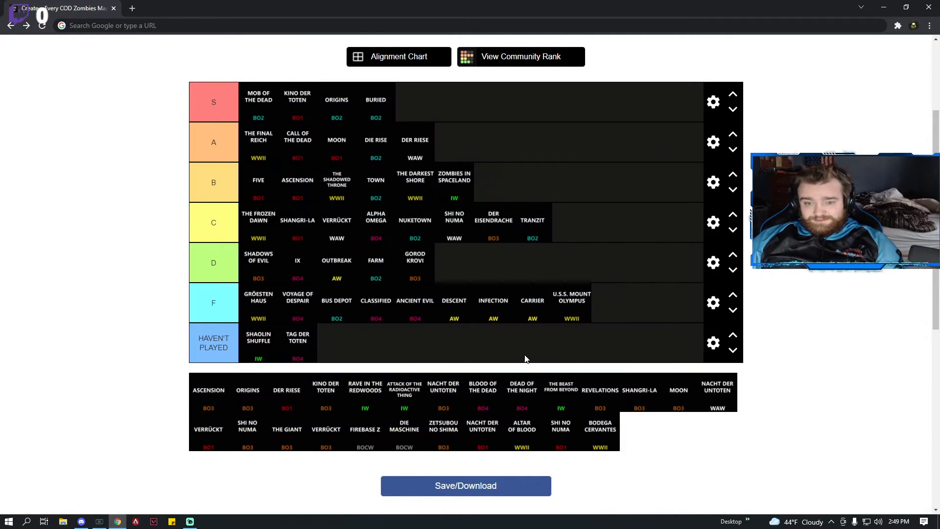
mouse_move(562, 322)
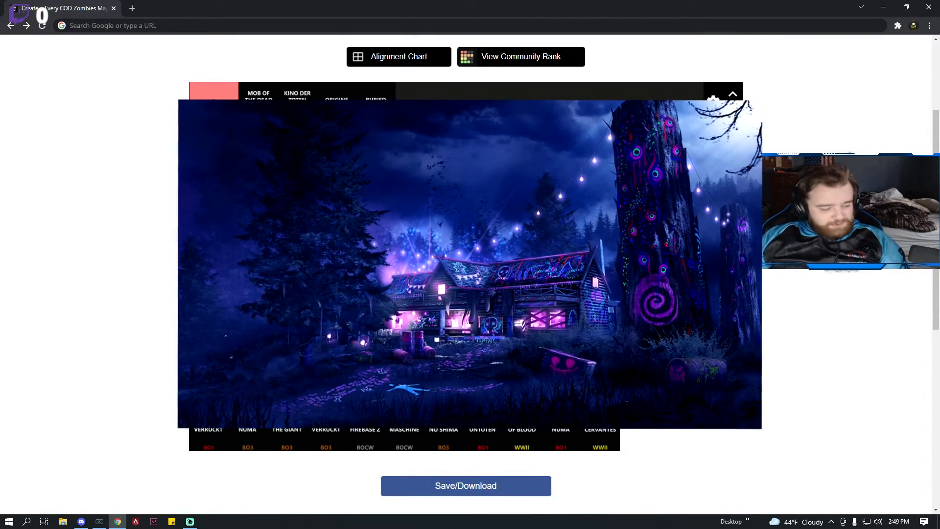
left_click(731, 94)
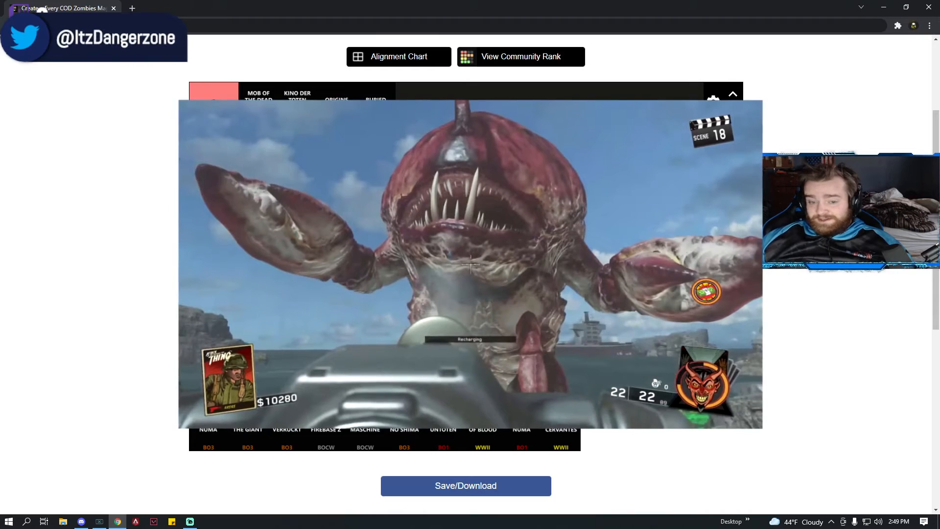
left_click(732, 94)
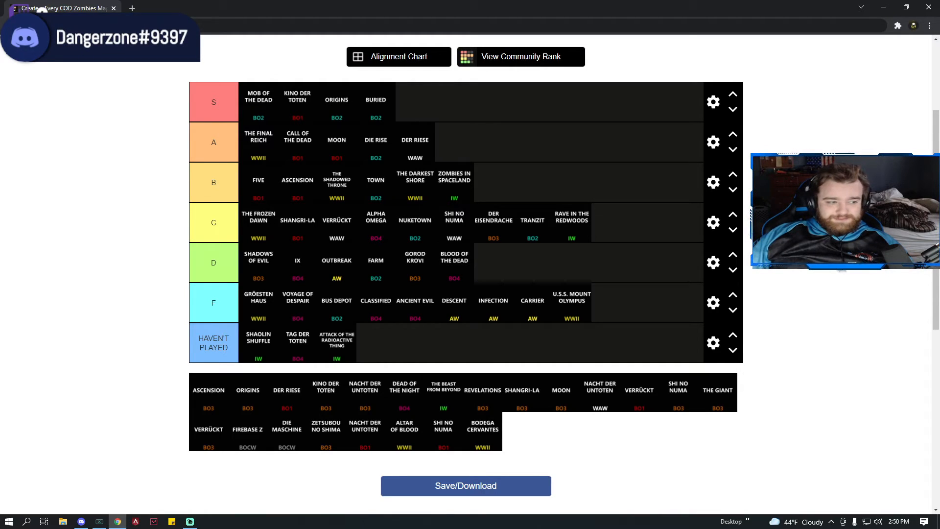
mouse_move(428, 162)
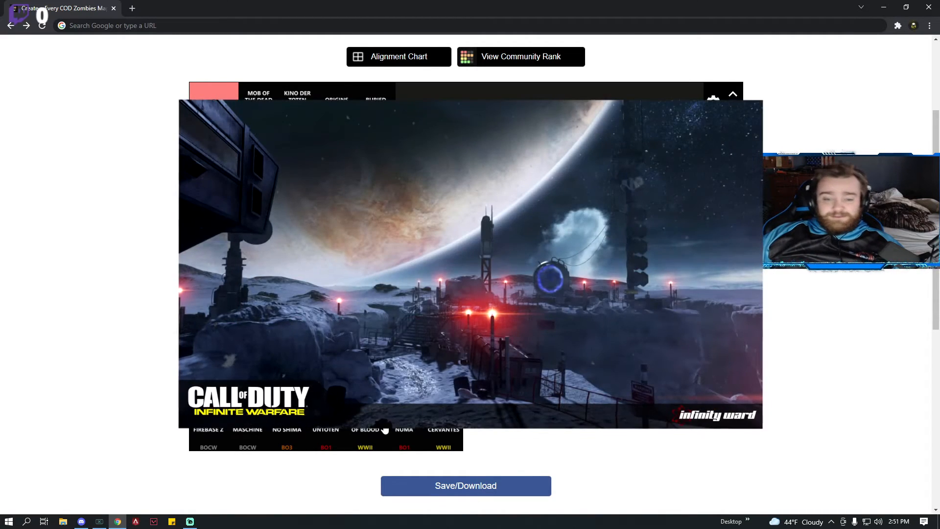
Add Nacht der Untoten (WAW) to the end of the C row and sort the next remaining map.
left_click(733, 94)
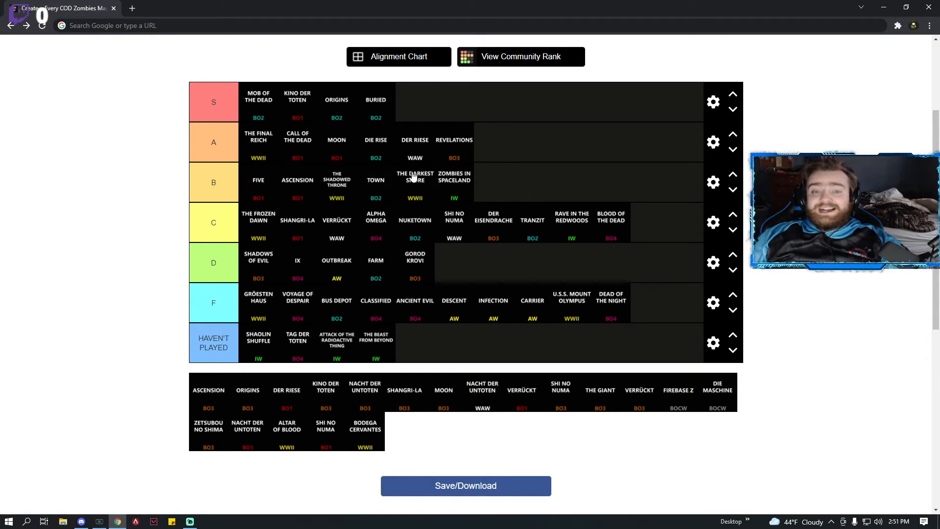
mouse_move(408, 131)
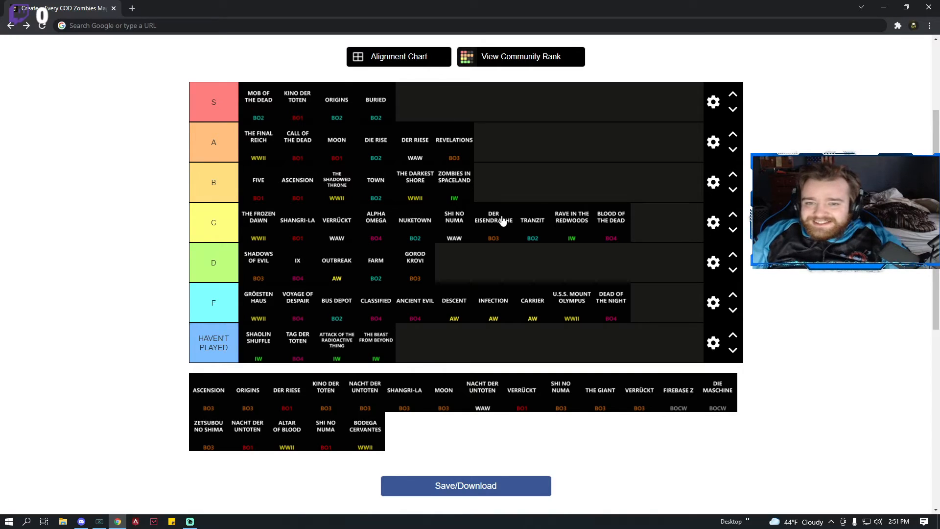
mouse_move(474, 235)
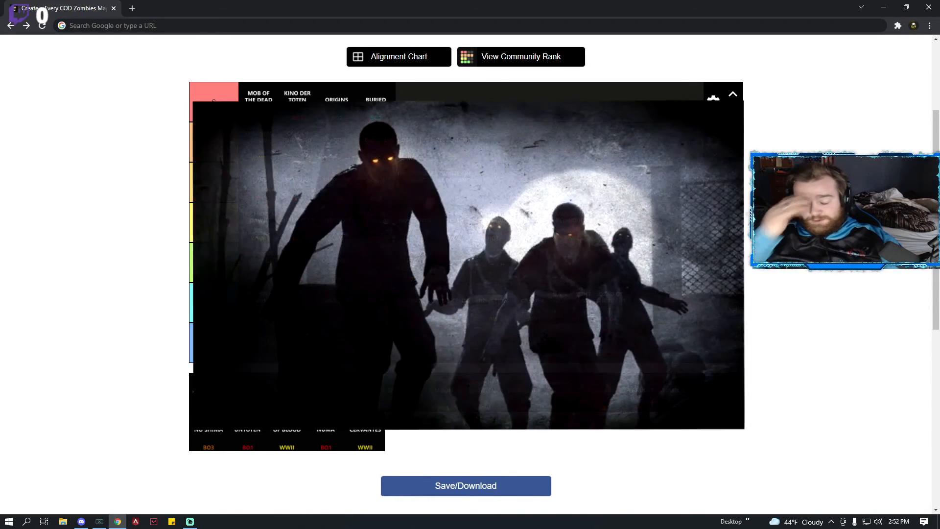
left_click(733, 94)
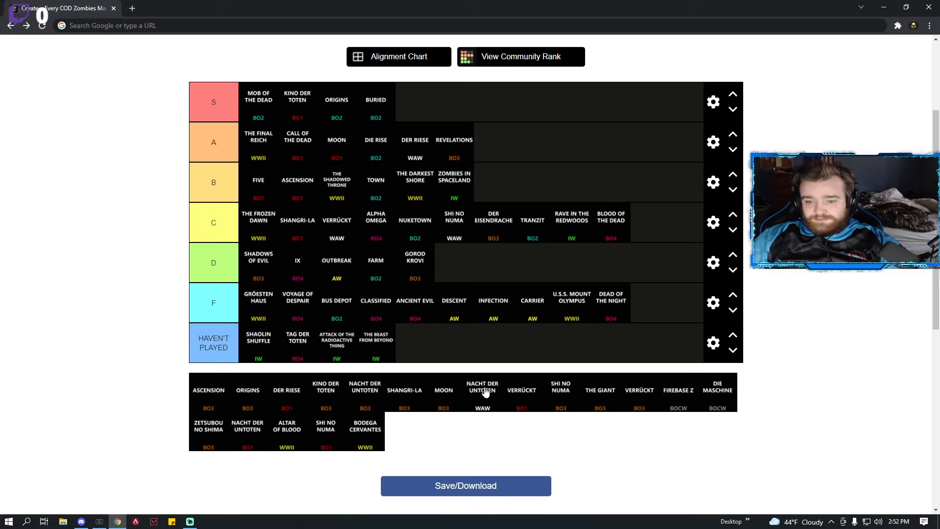
mouse_move(487, 414)
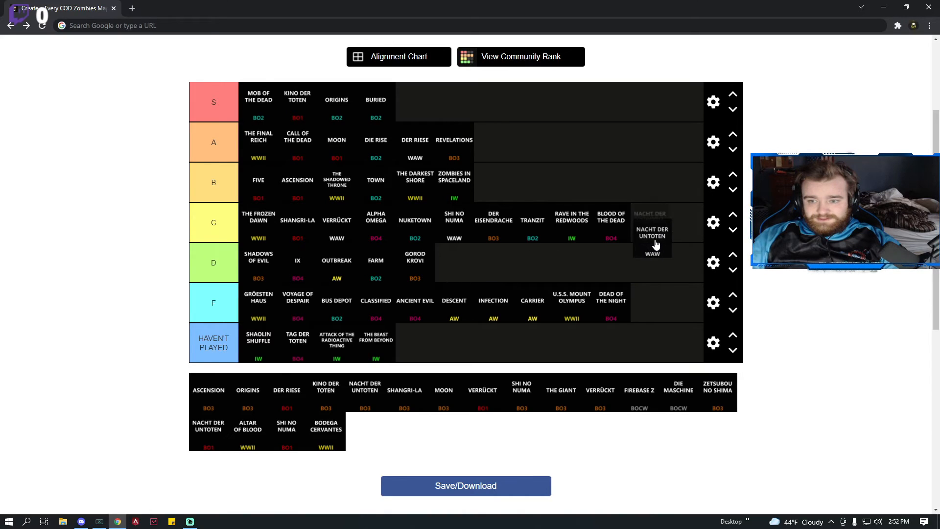
mouse_move(365, 313)
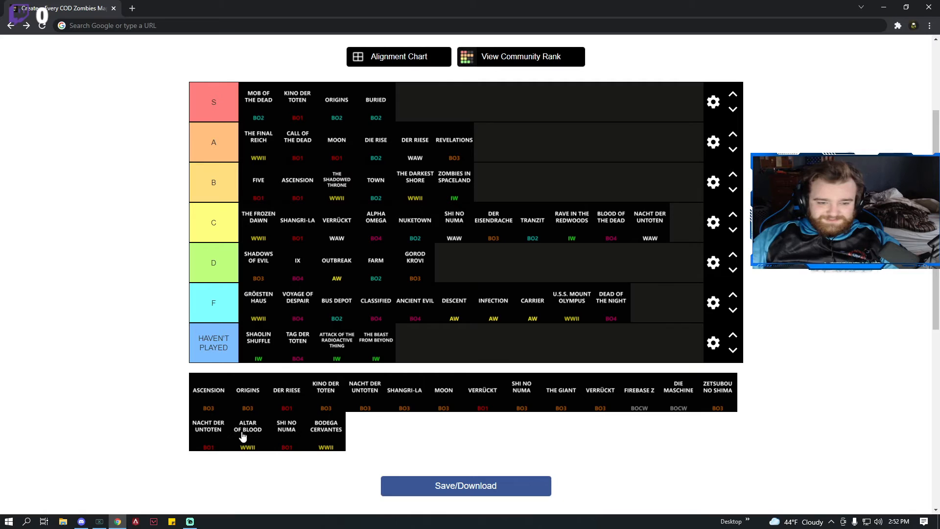
mouse_move(669, 369)
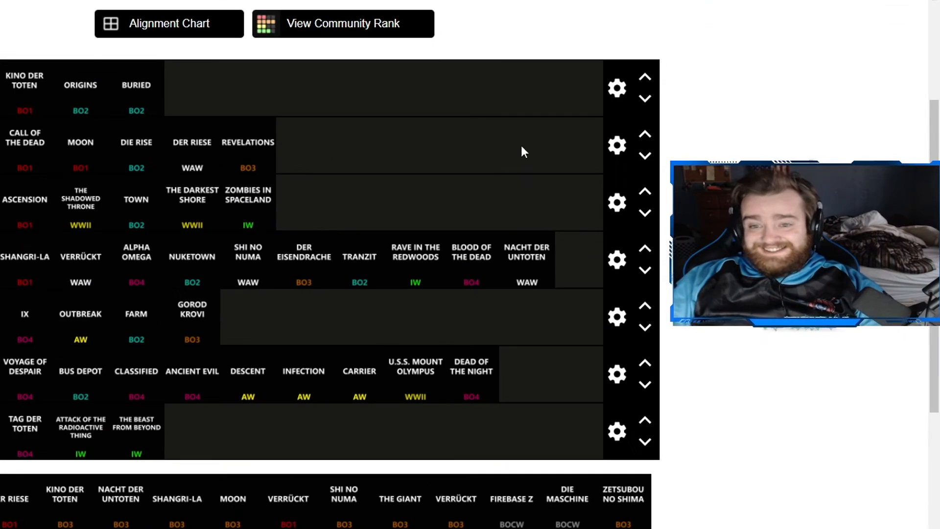
mouse_move(420, 200)
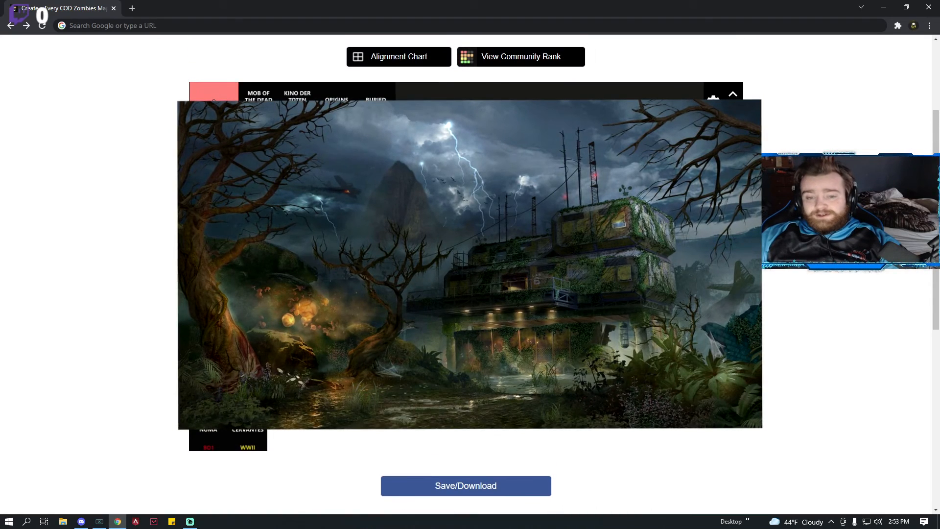
Save and download the finished Zombies map tier list as a PNG image.
left_click(733, 94)
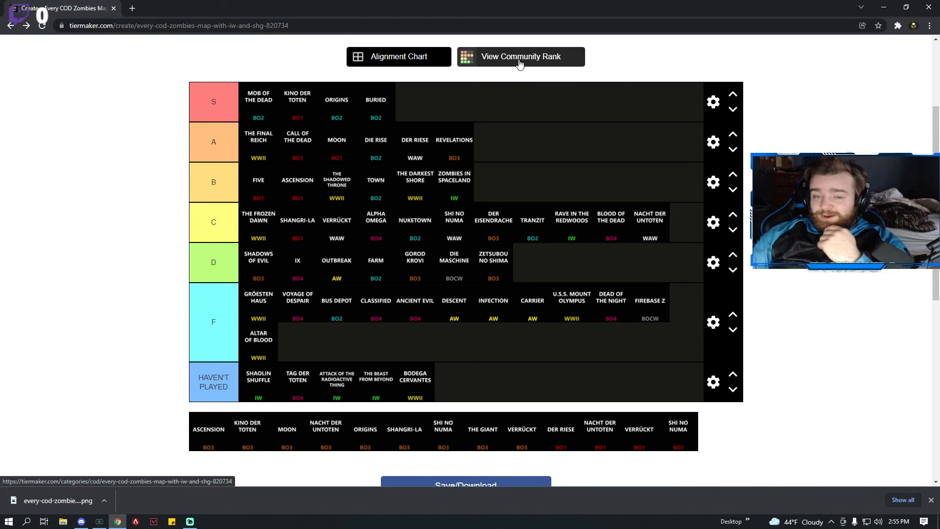
left_click(520, 56)
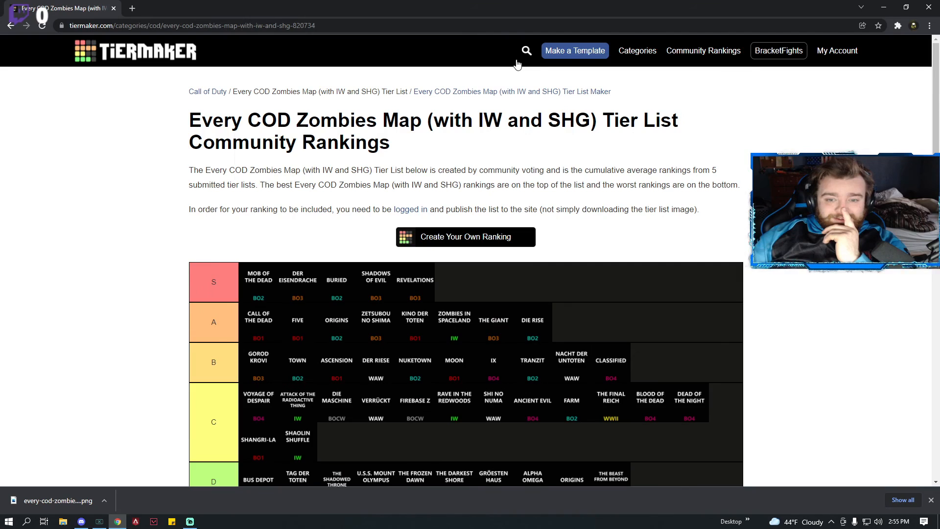
scroll("down", 3)
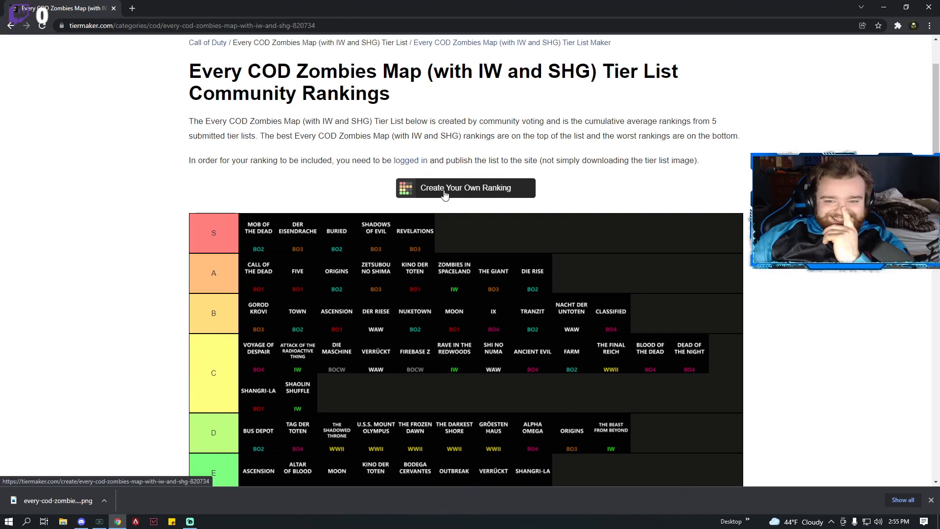
scroll("down", 3)
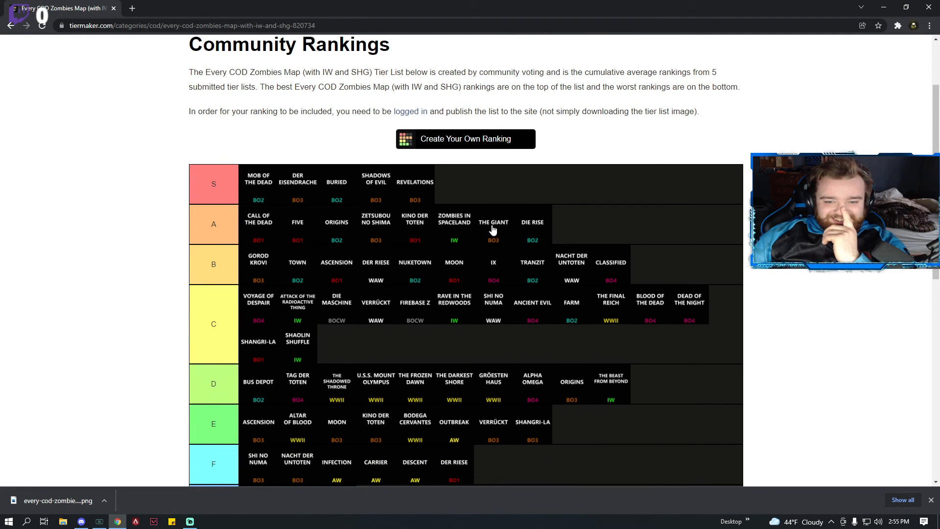
scroll("down", 3)
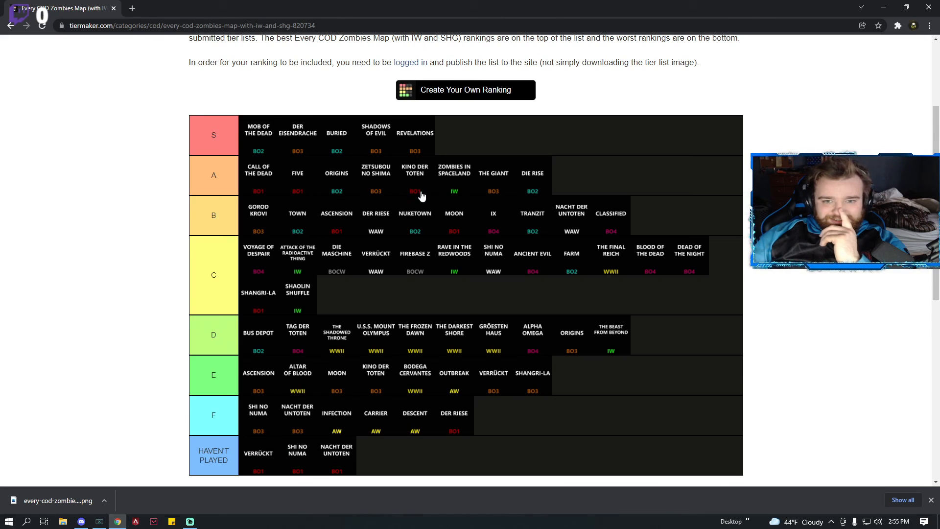
mouse_move(491, 213)
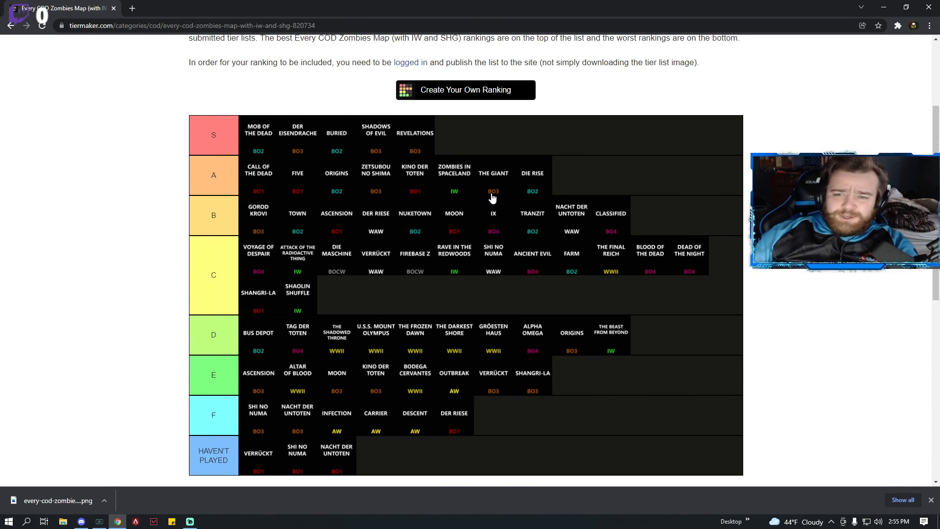
mouse_move(494, 184)
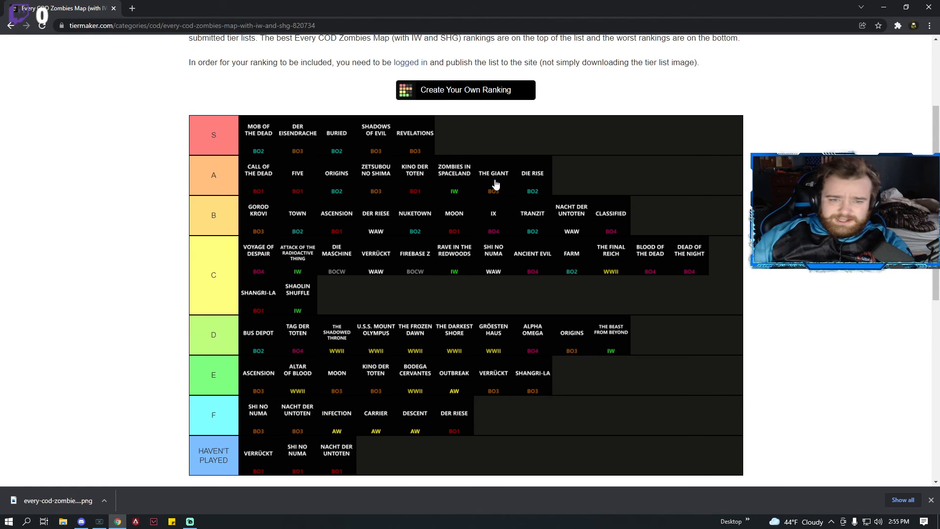
mouse_move(510, 263)
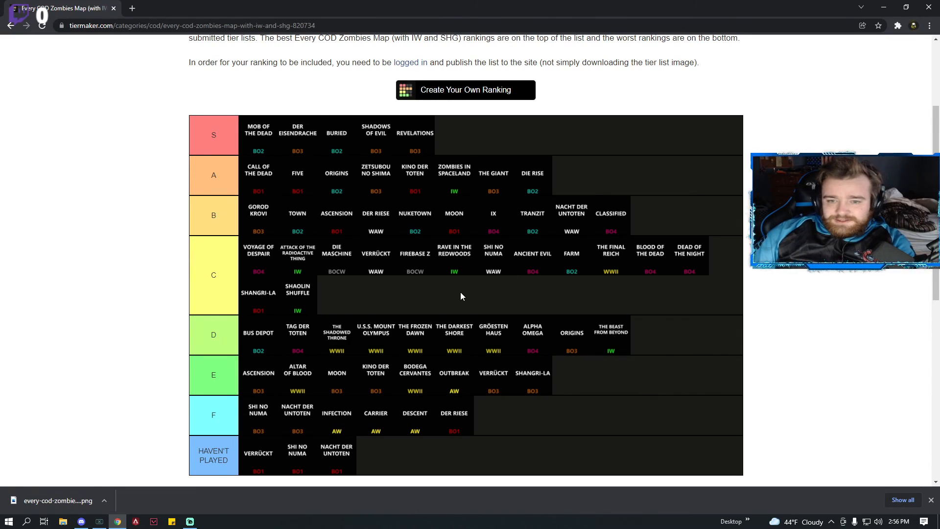
mouse_move(269, 232)
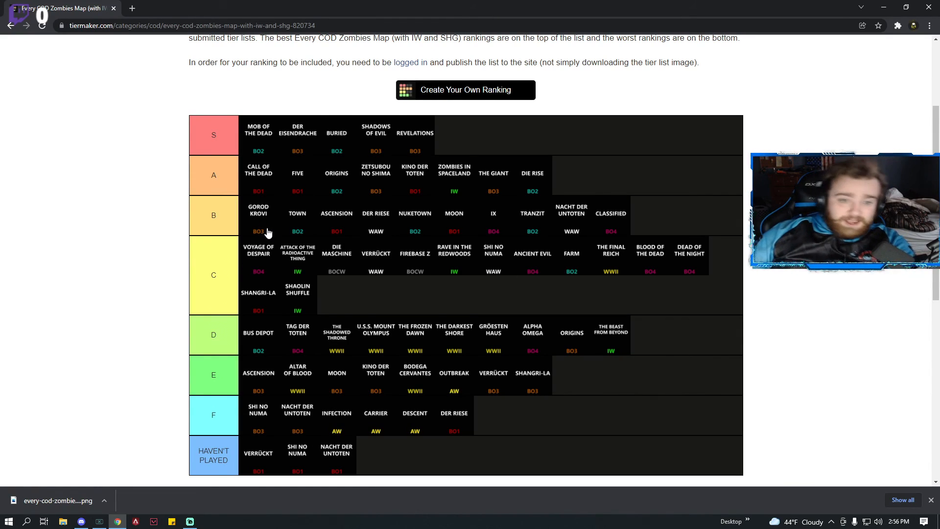
mouse_move(282, 240)
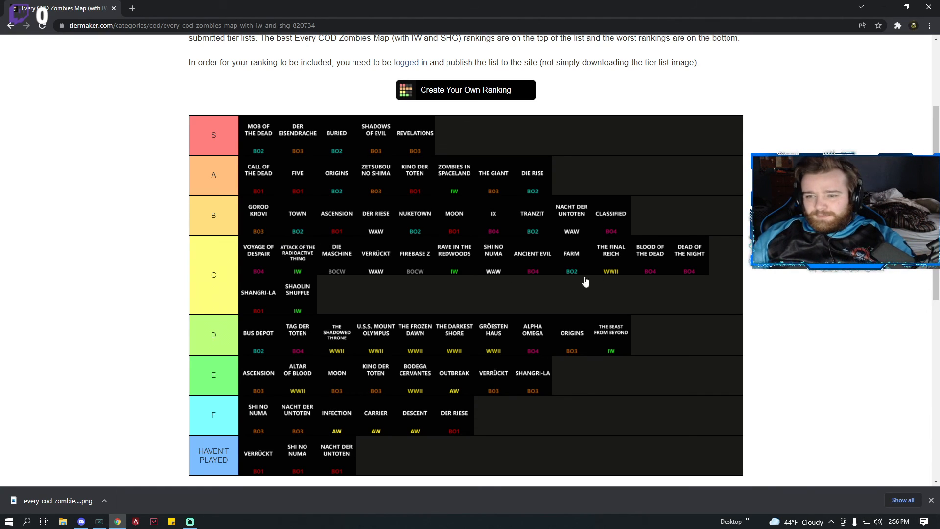
mouse_move(534, 275)
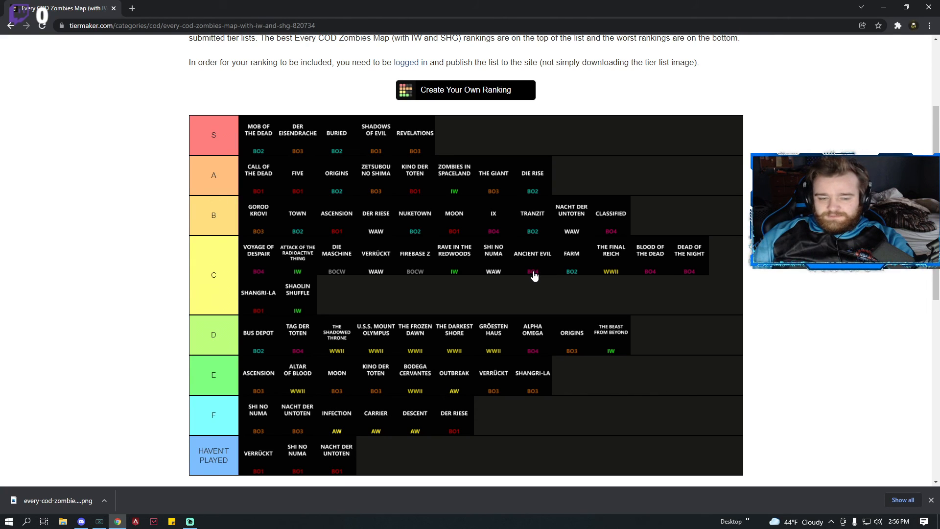
mouse_move(454, 262)
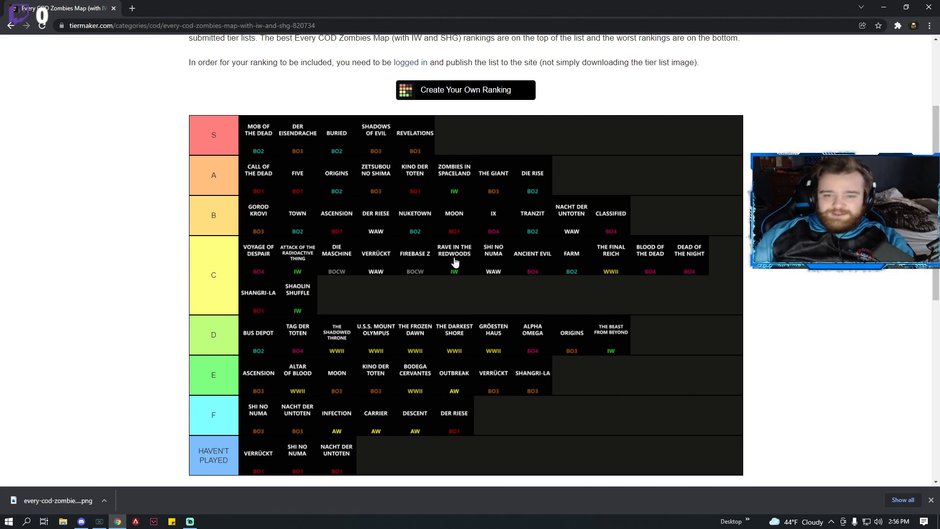
scroll("down", 3)
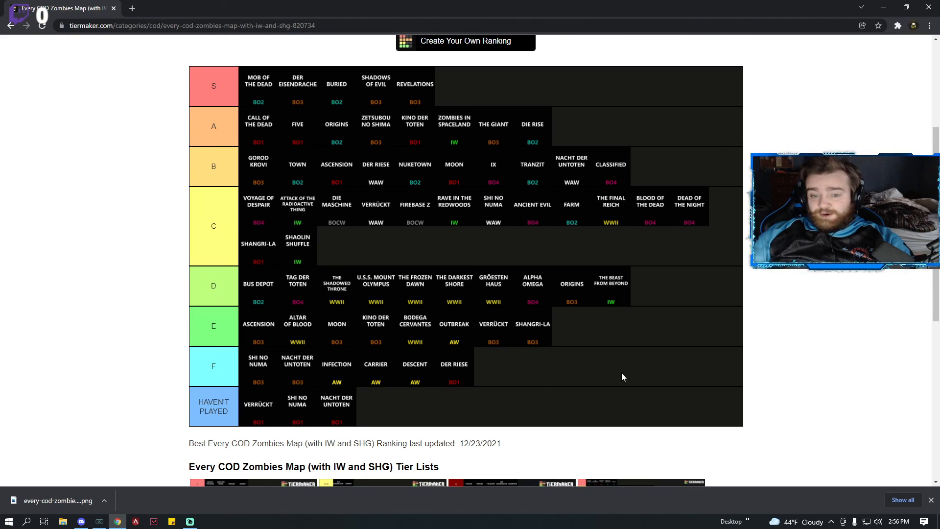
mouse_move(266, 244)
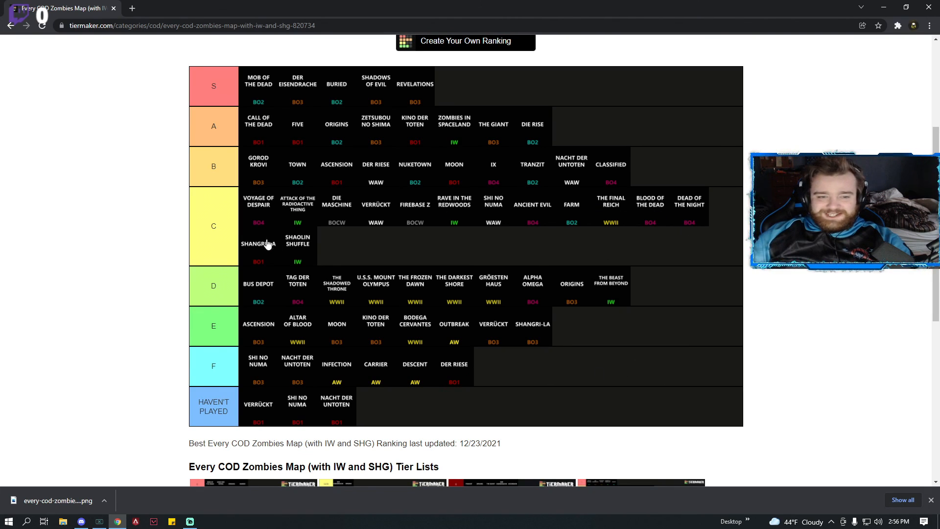
left_click(464, 41)
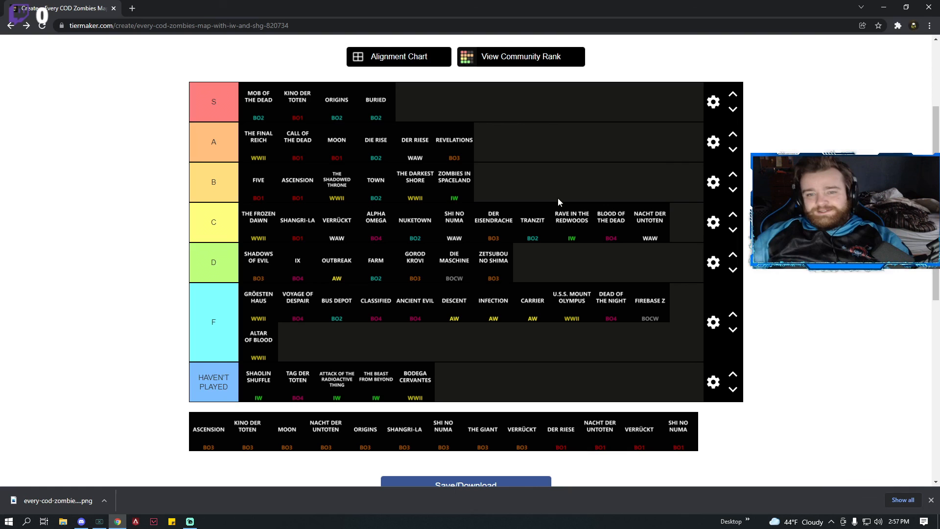